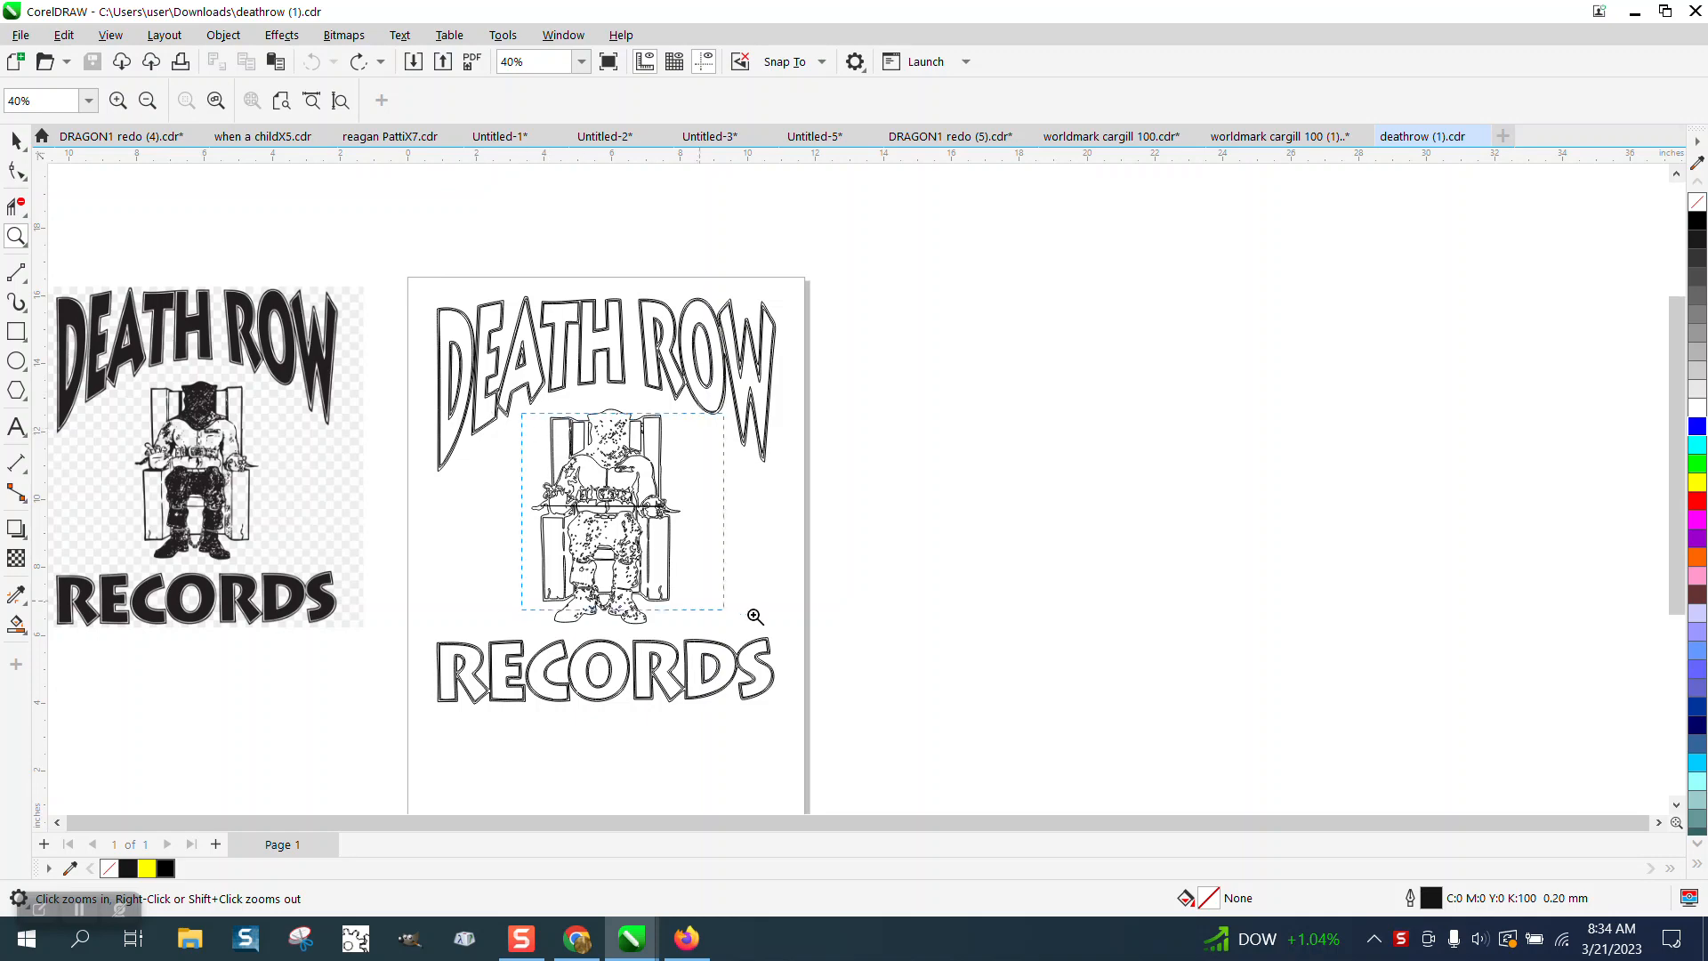
Step: Select the traced logo and set the duplicate offset distance to 12"
{"action": "left_click", "coordinate": [753, 617]}
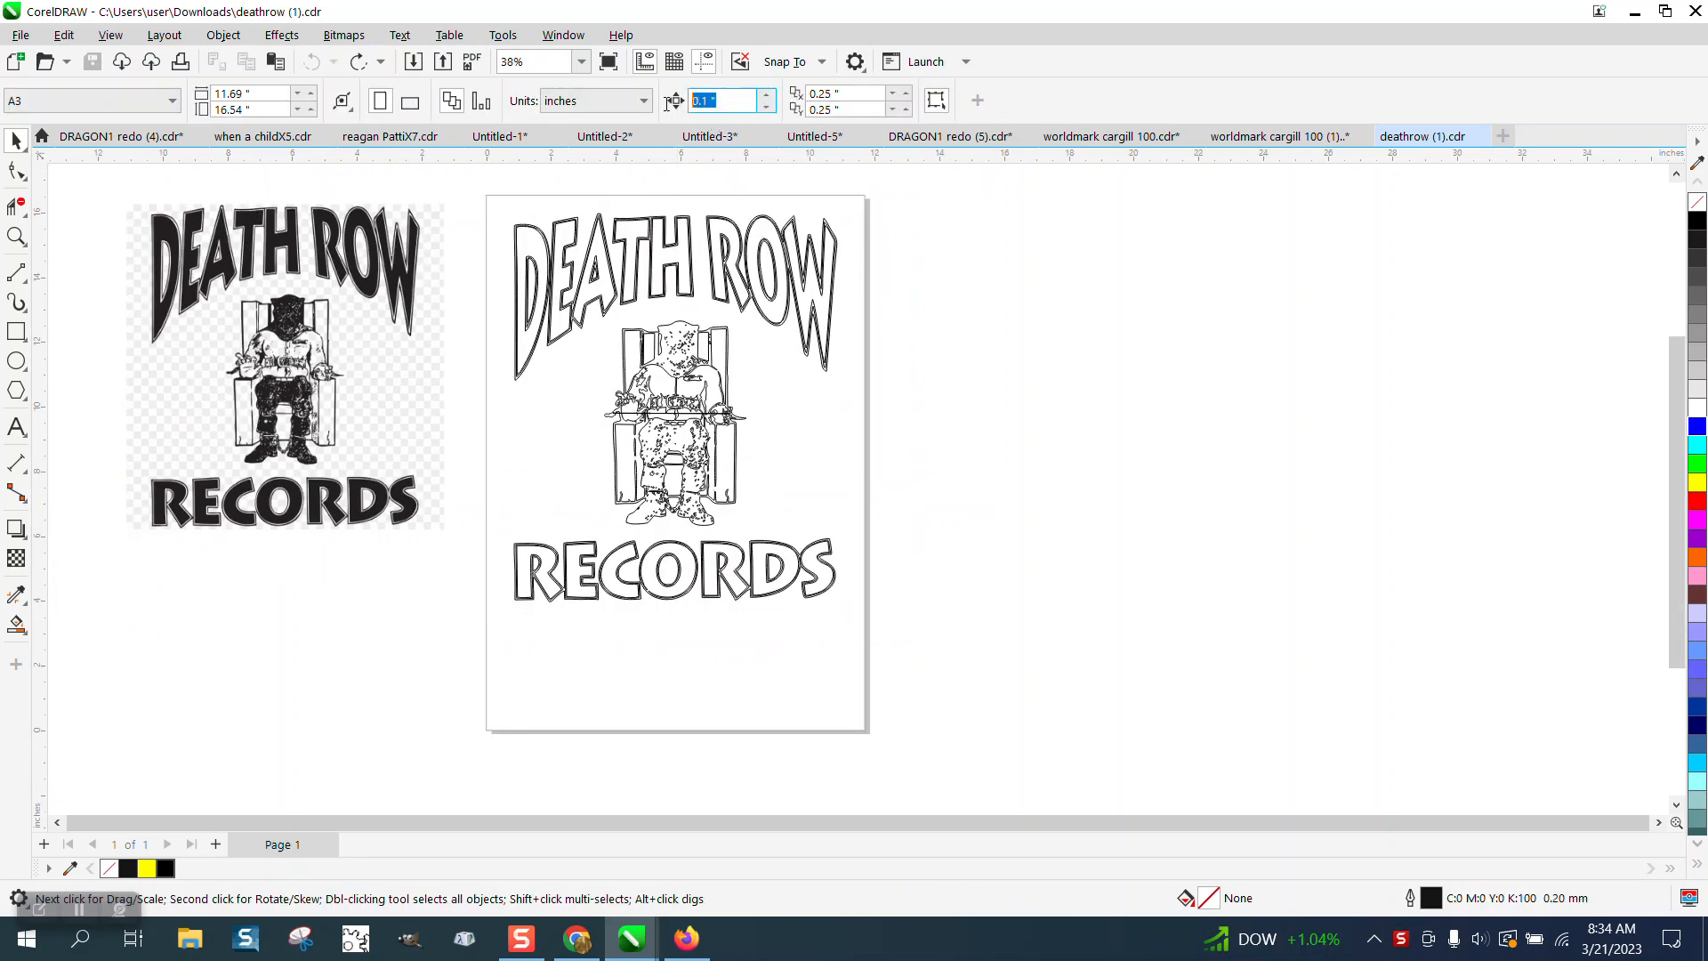
{"action": "type", "text": "12.0 \""}
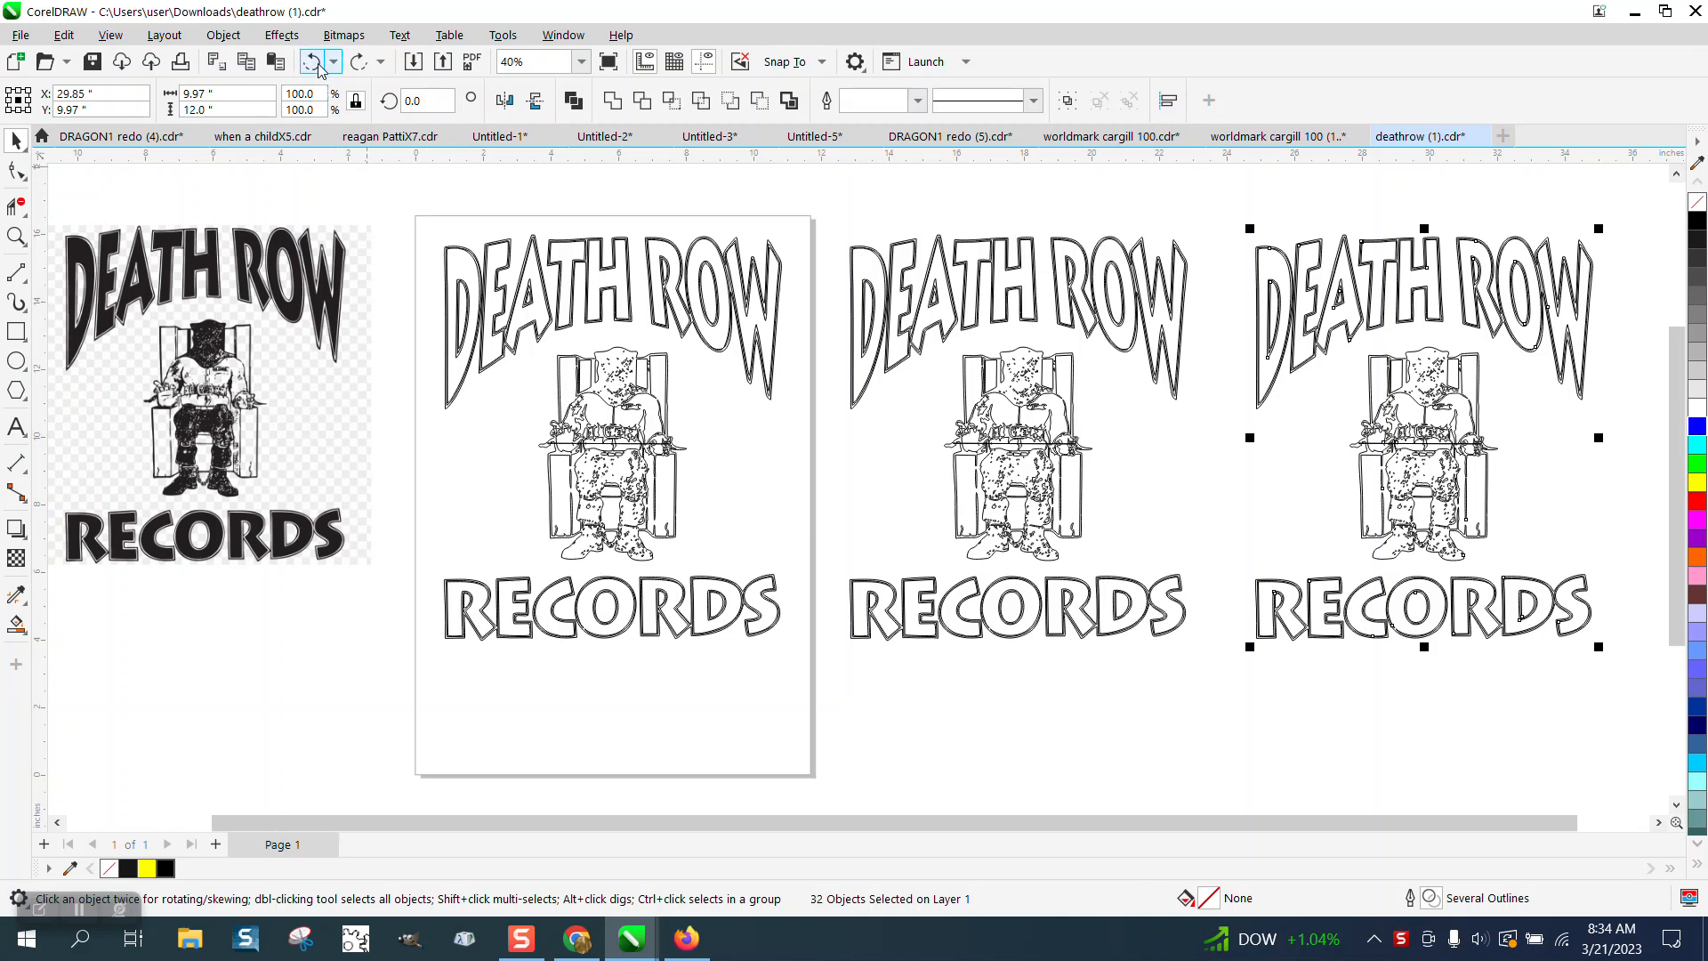
Step: Zoom in on the chair figure of the page's logo
{"action": "left_click", "coordinate": [315, 61]}
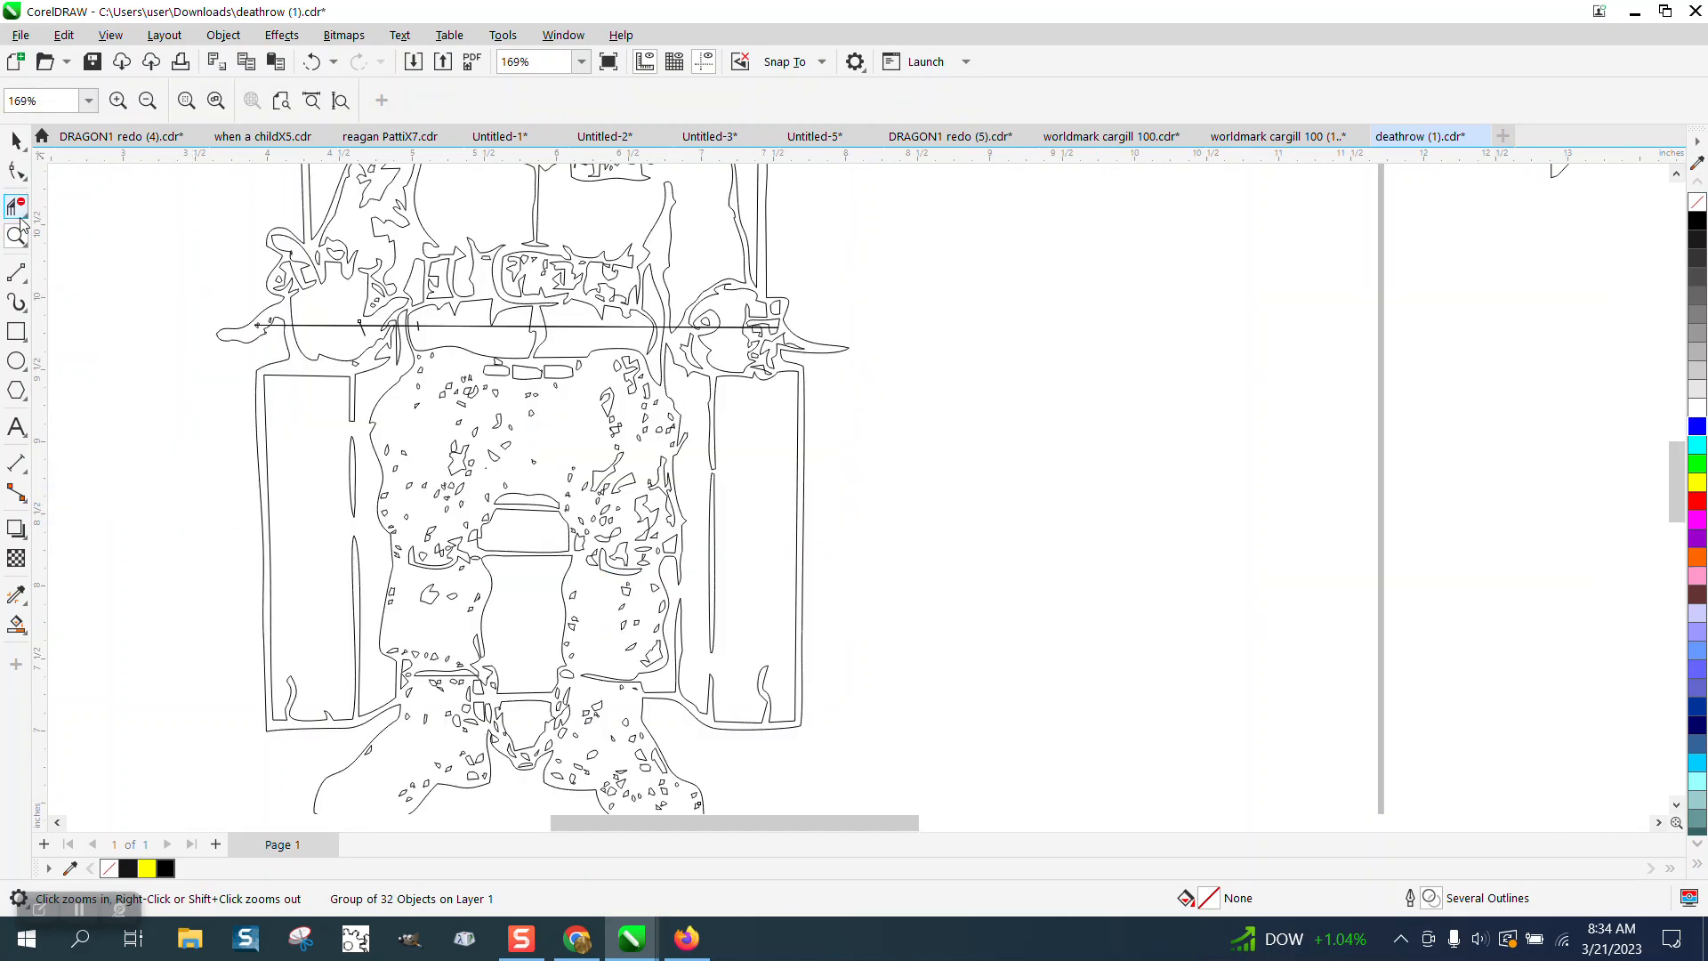
{"action": "left_click", "coordinate": [16, 204]}
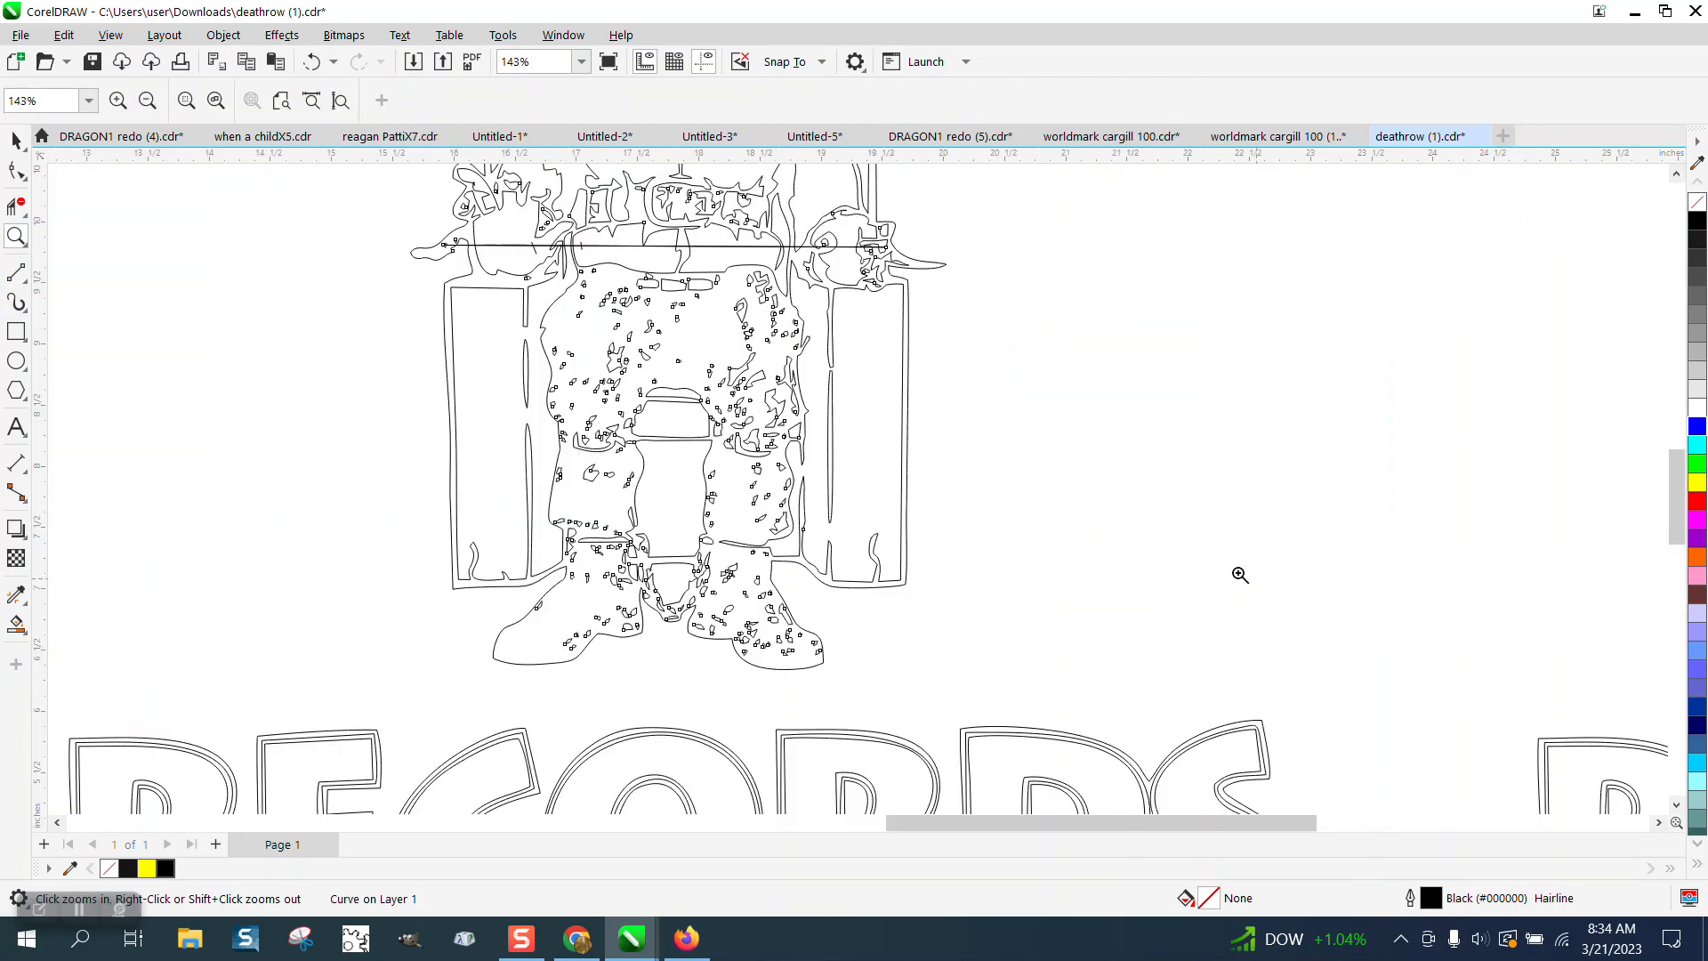
Step: Select the chair figure's curve and zoom tightly on the stray line's left end
{"action": "left_click", "coordinate": [433, 248]}
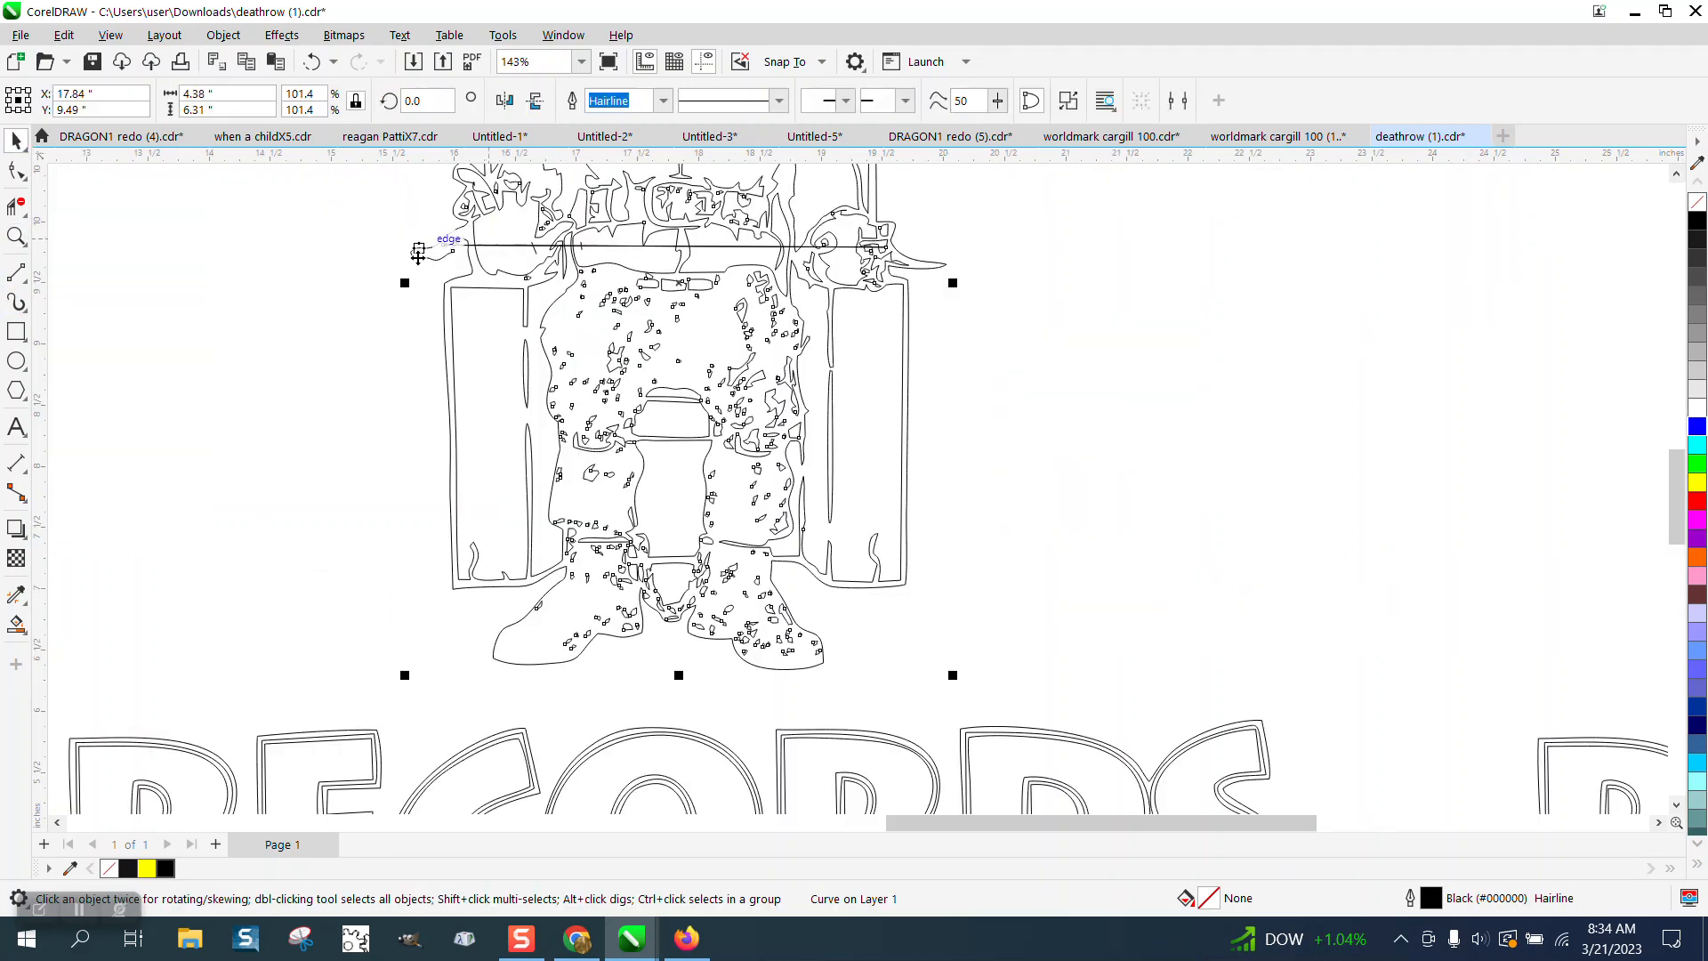
{"action": "mouse_move", "coordinate": [839, 906]}
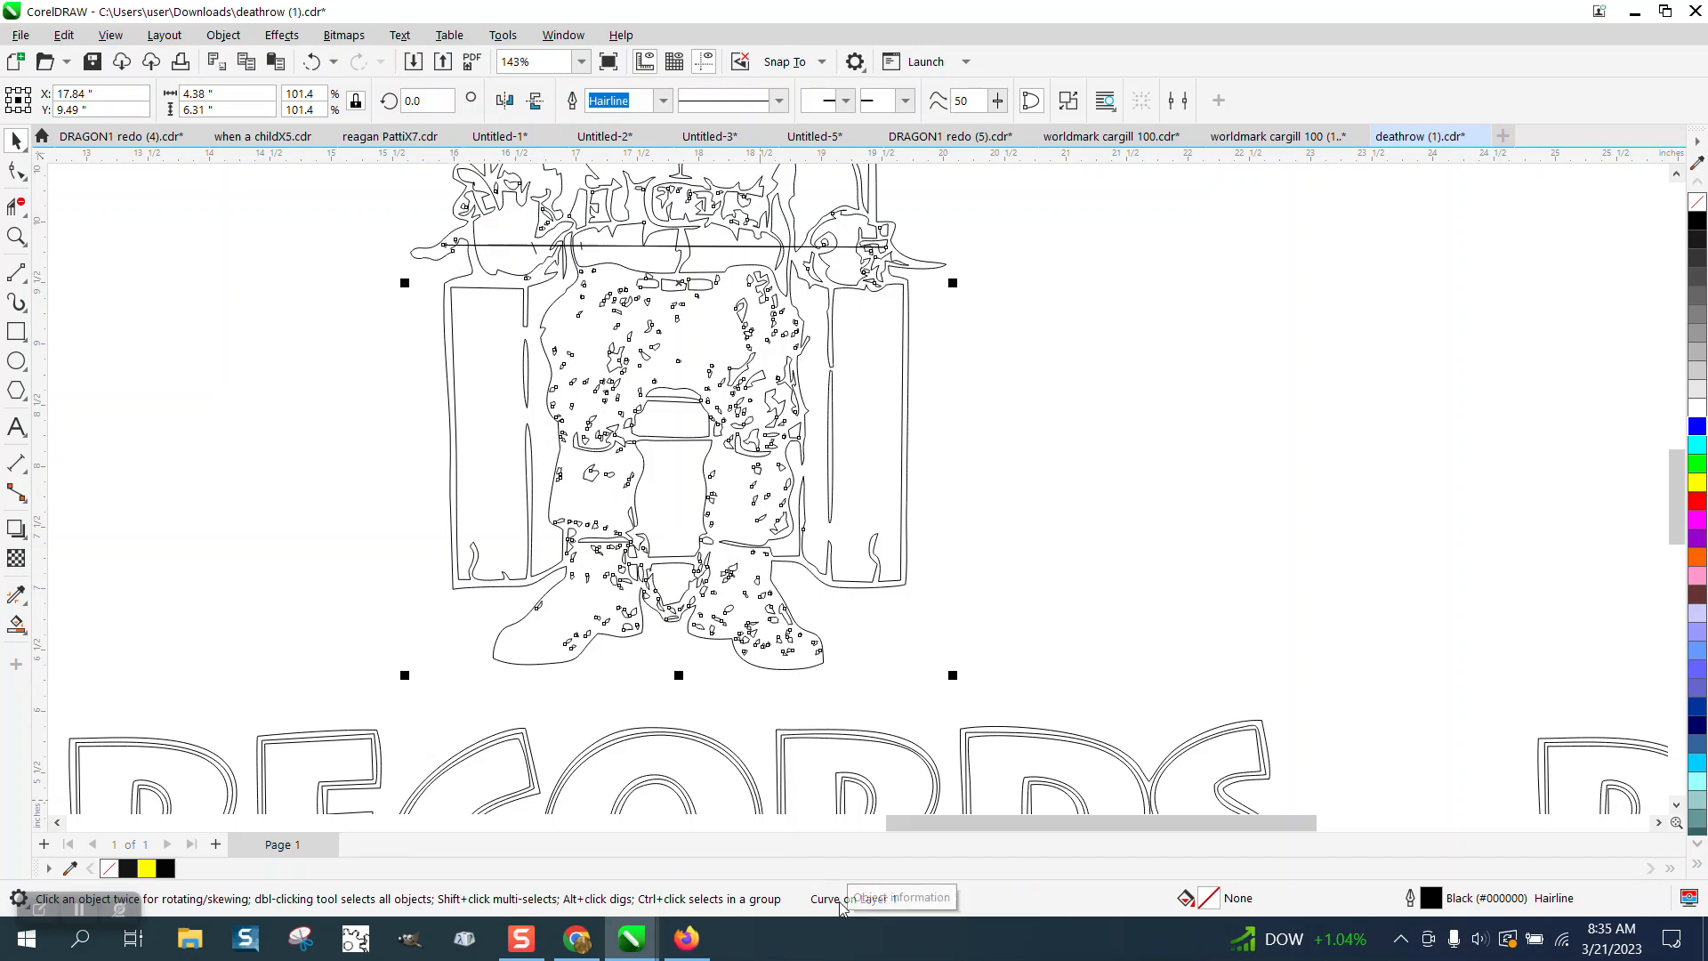
{"action": "left_click", "coordinate": [222, 34]}
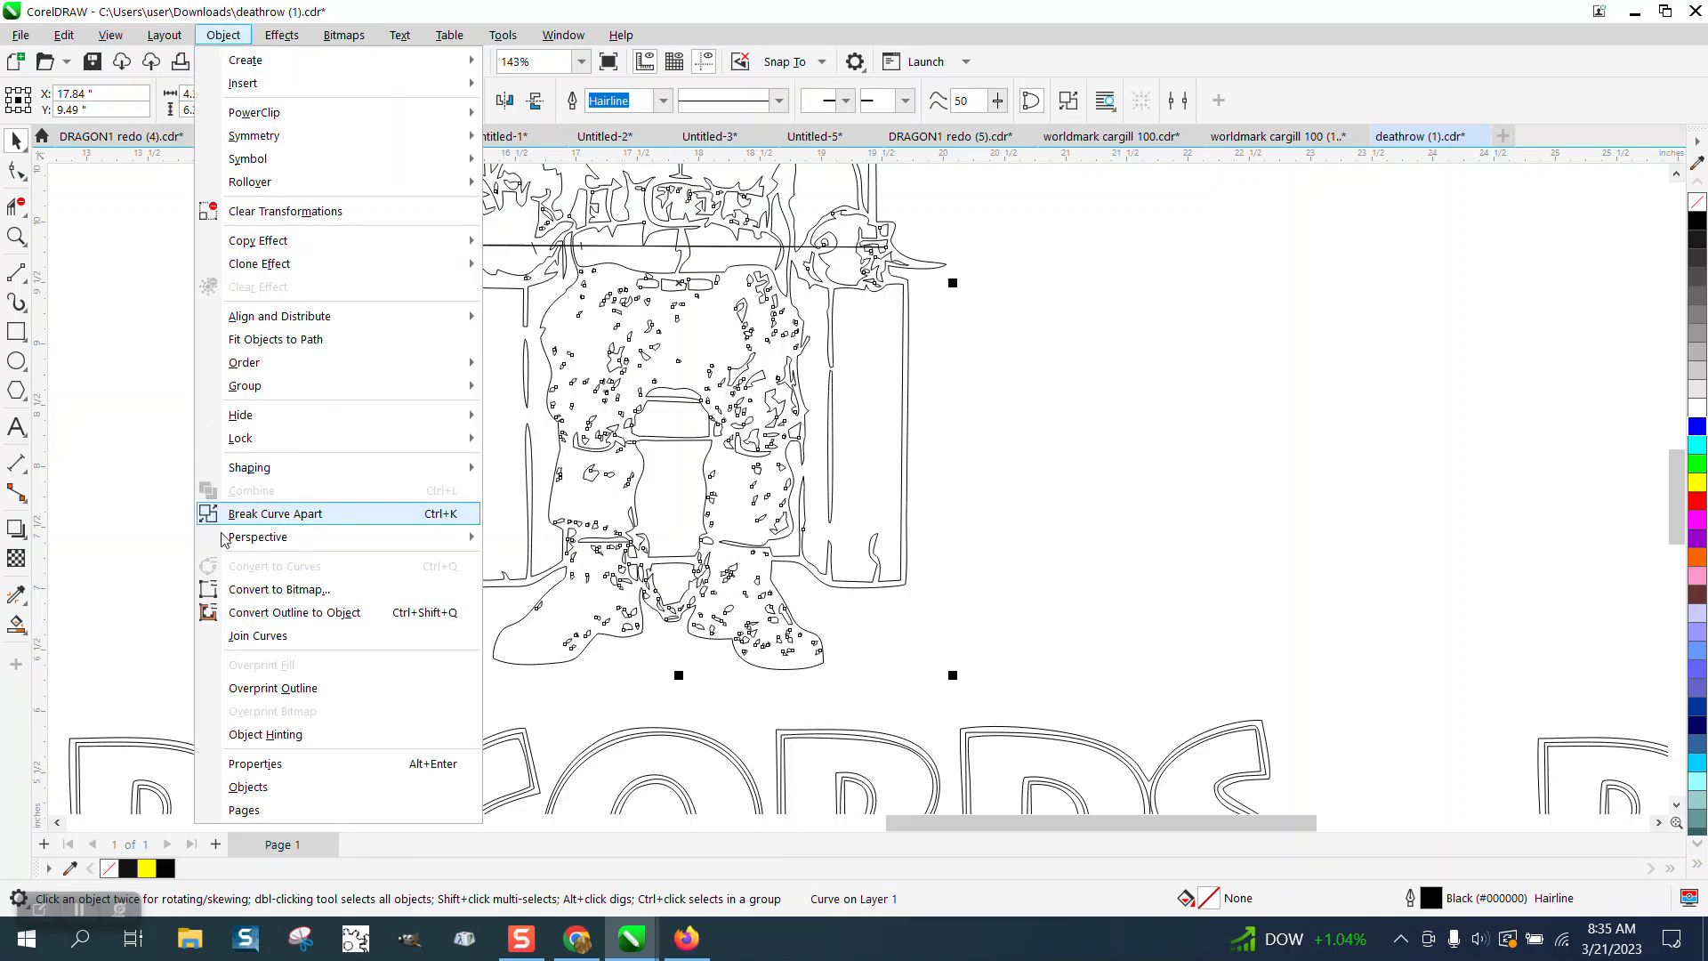
{"action": "left_click", "coordinate": [277, 513]}
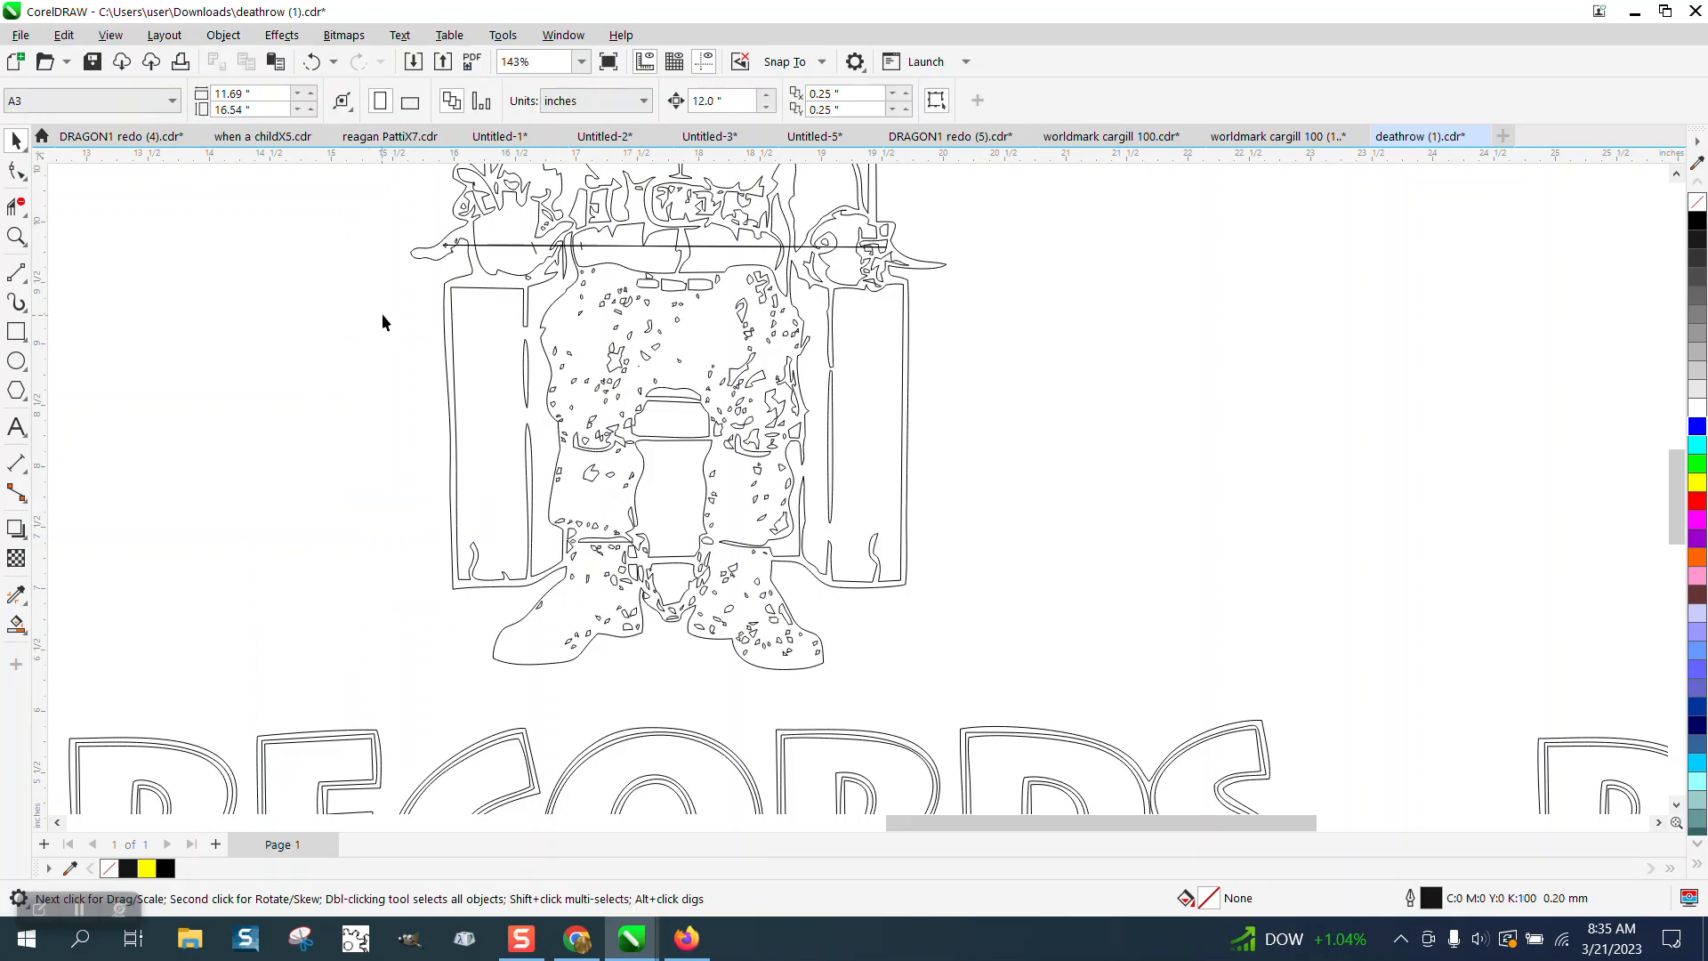
{"action": "left_click", "coordinate": [490, 251]}
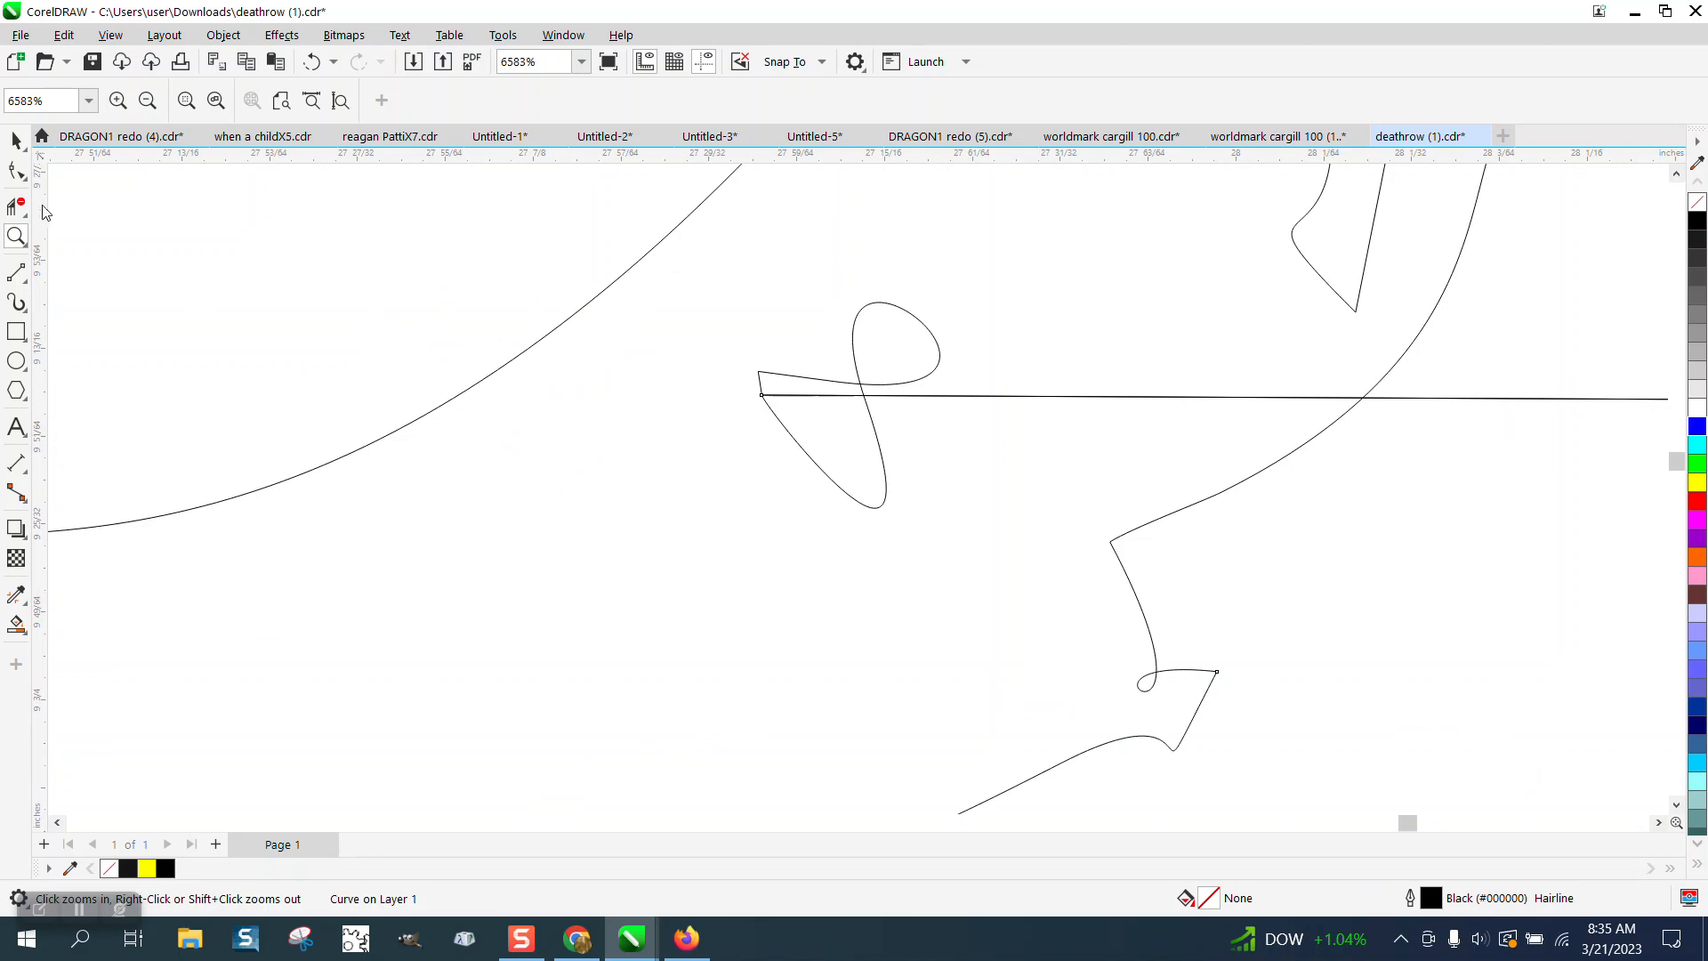
Step: Show the figure's nodes and bring up node options for the stray line
{"action": "left_click", "coordinate": [17, 171]}
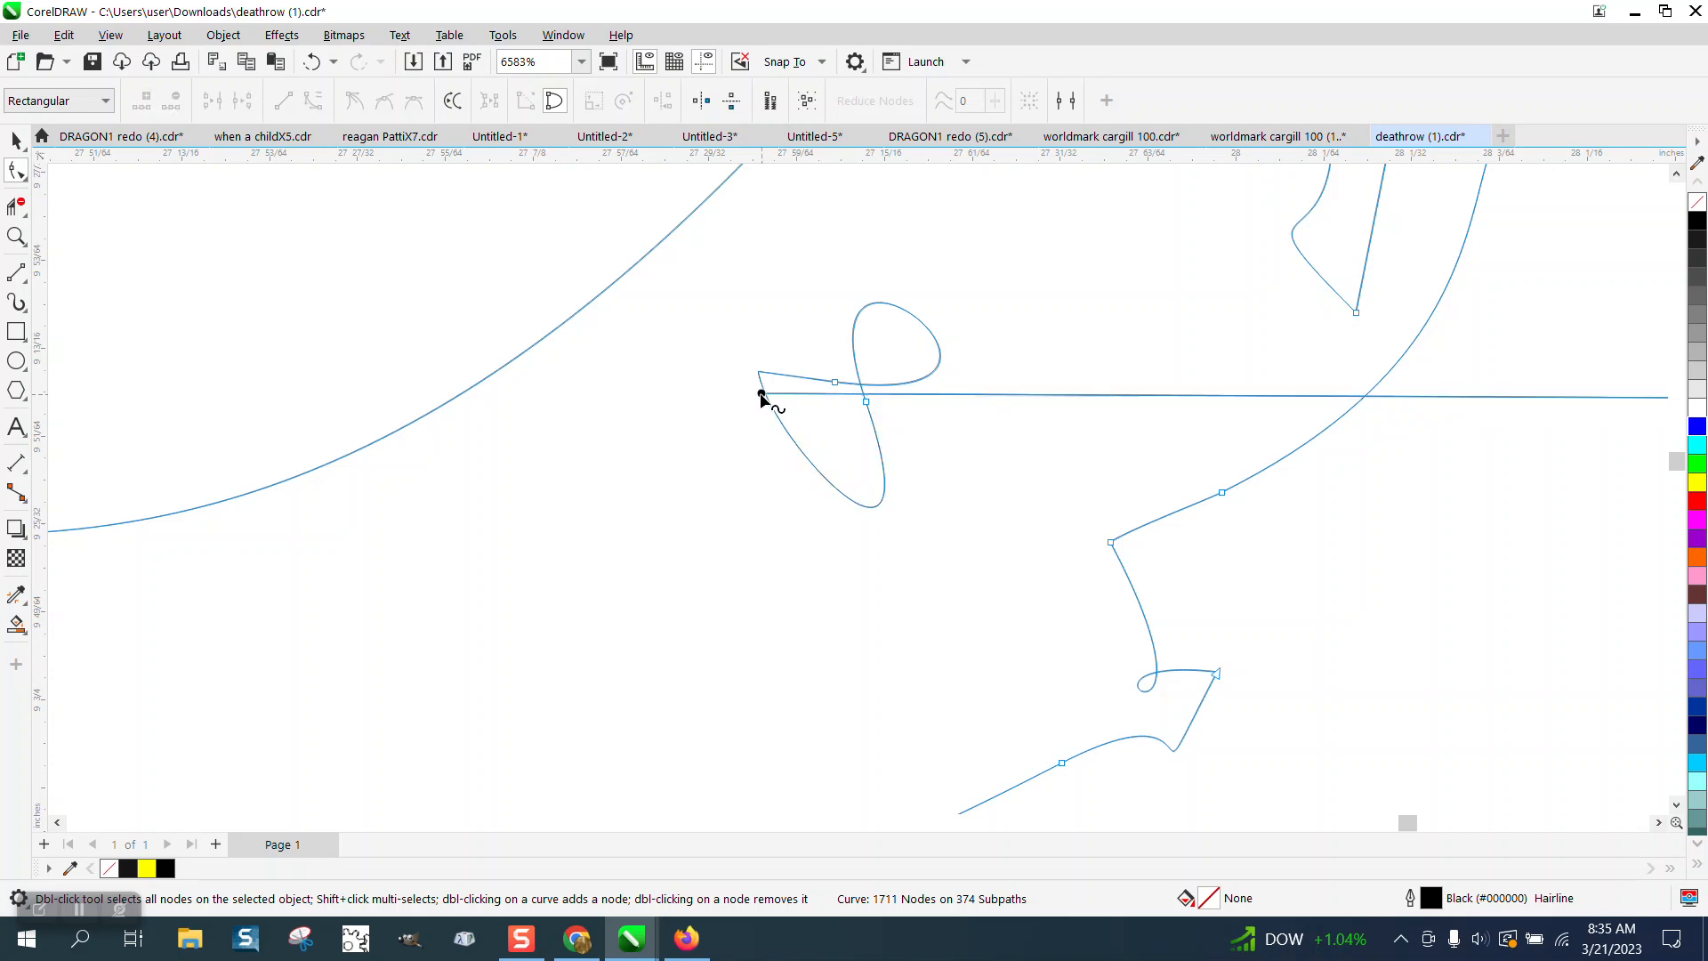
{"action": "right_click", "coordinate": [762, 394]}
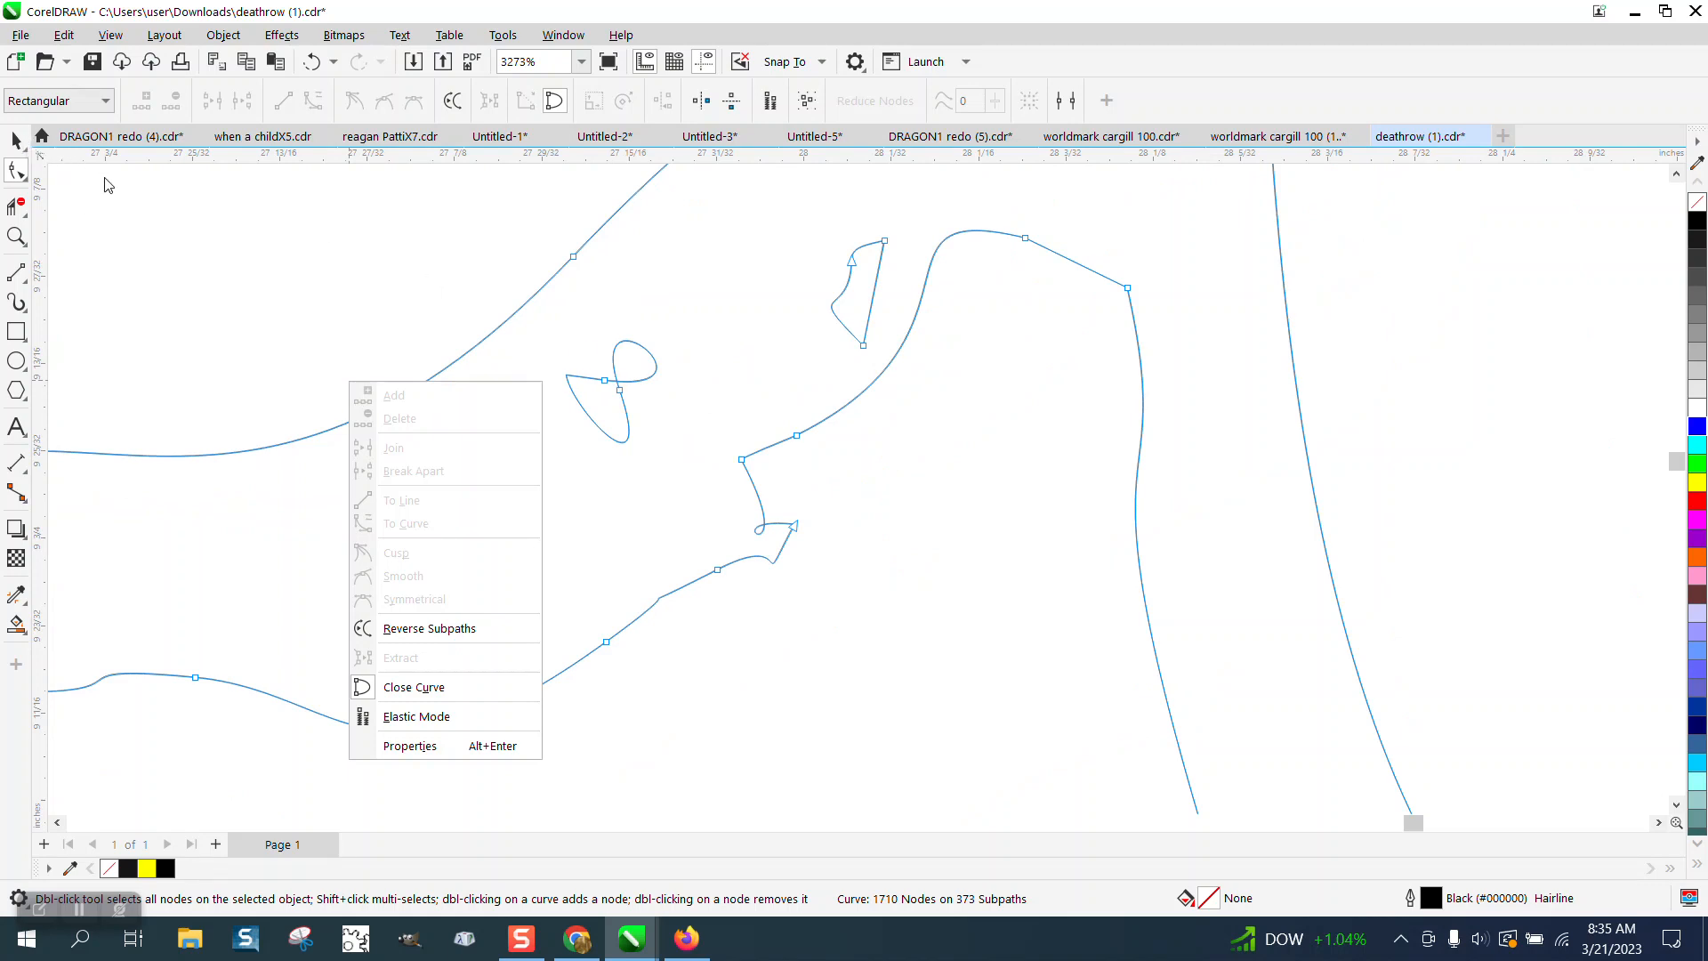
{"action": "mouse_move", "coordinate": [69, 218]}
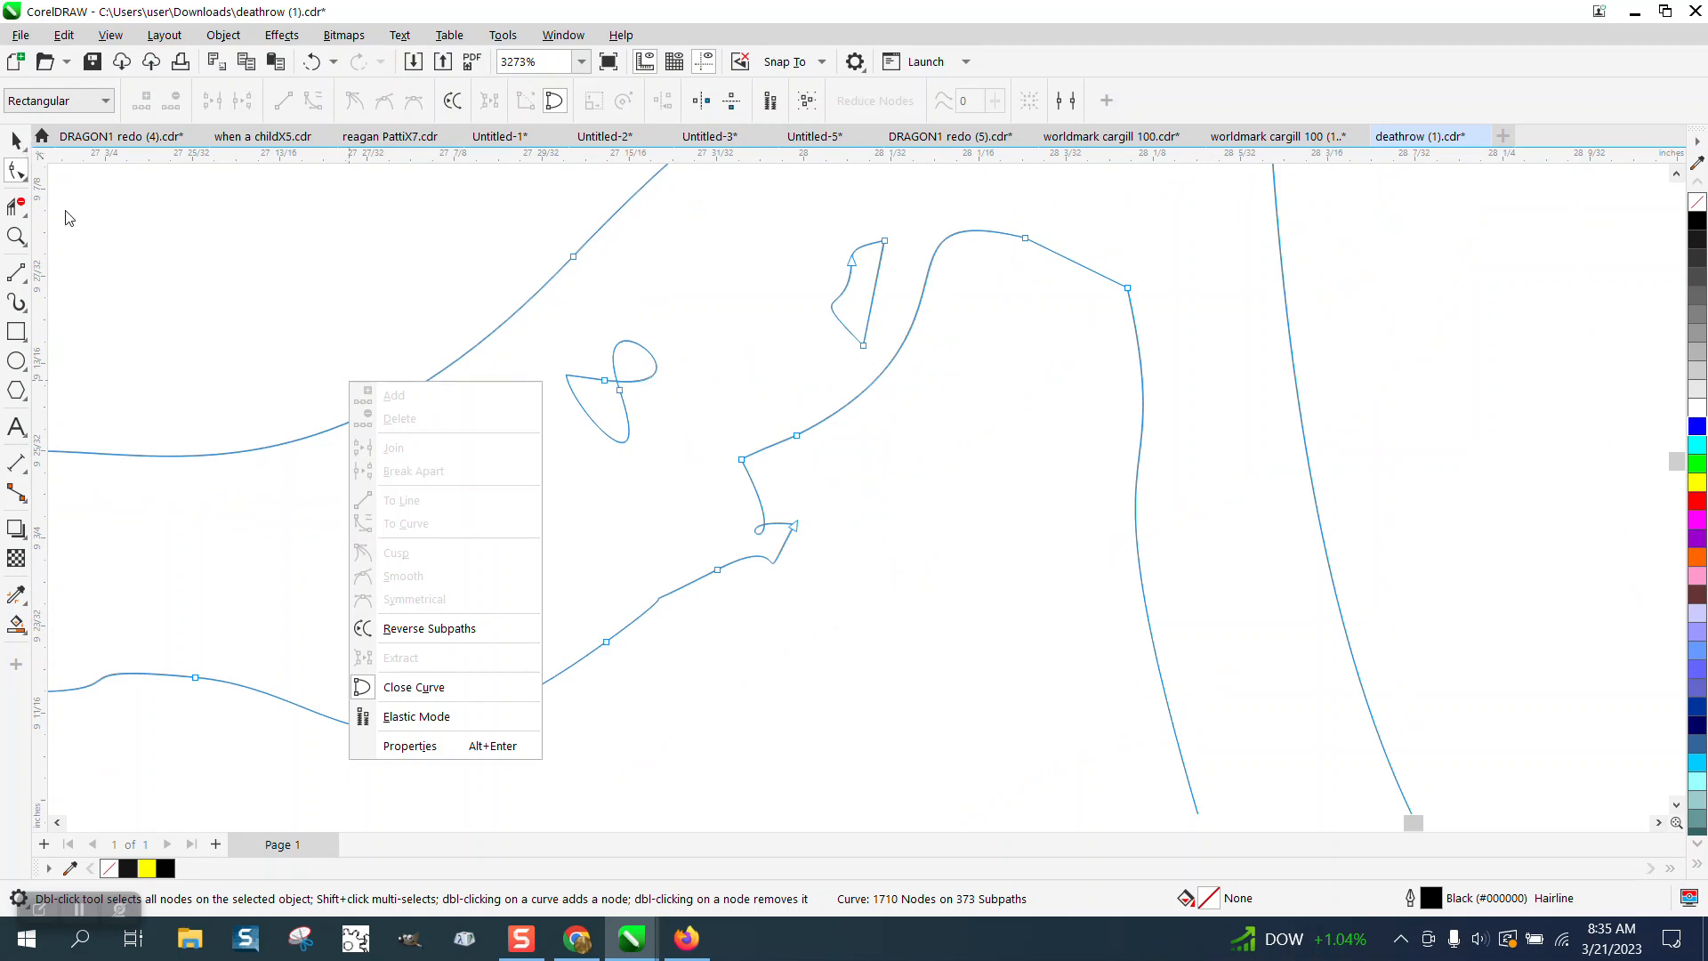
{"action": "left_click", "coordinate": [16, 237]}
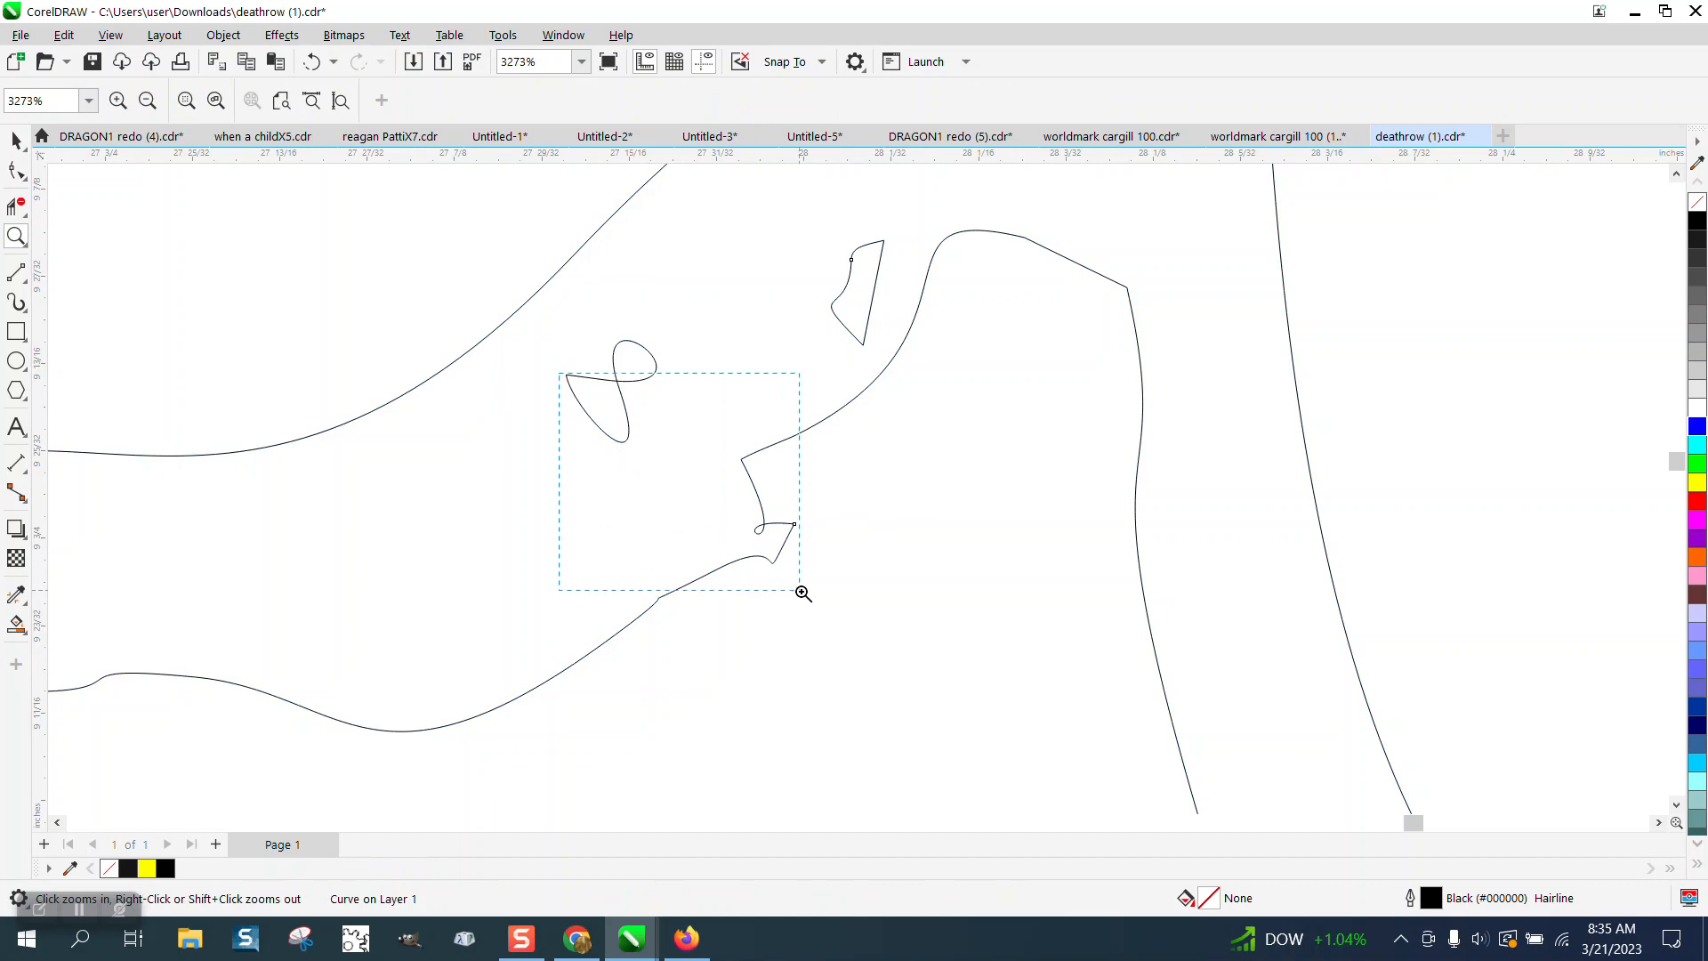
Step: Zoom on the hooked curl and edit its boxed nodes
{"action": "left_click", "coordinate": [804, 593]}
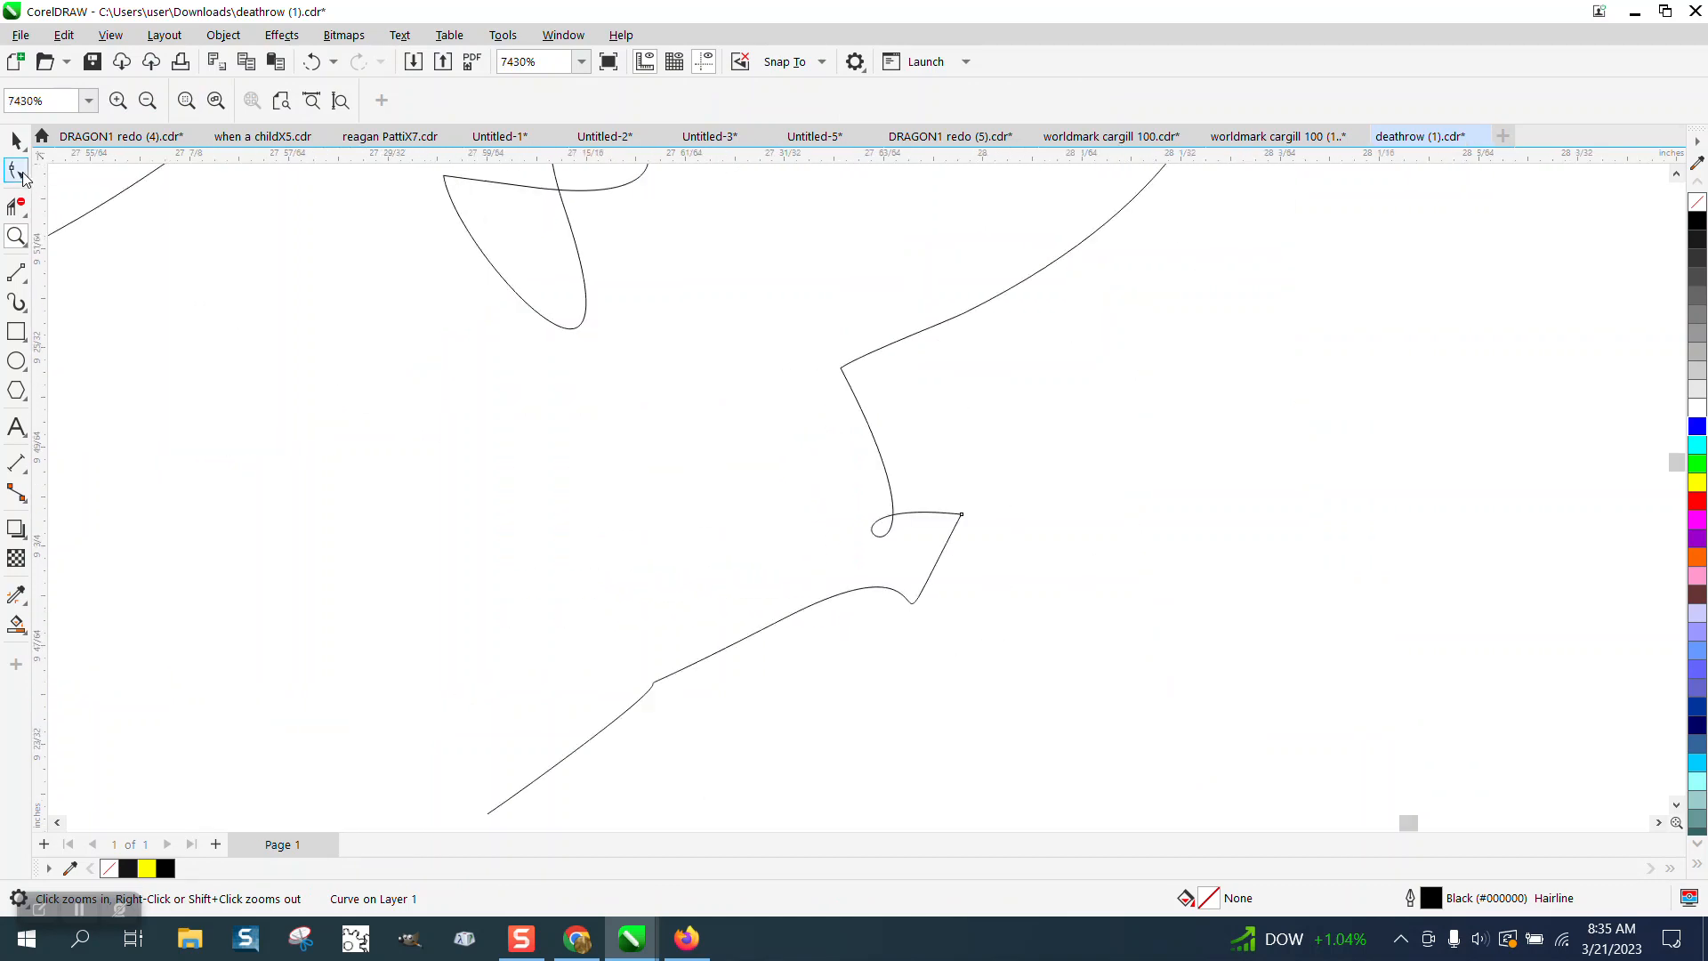
{"action": "left_click", "coordinate": [16, 172]}
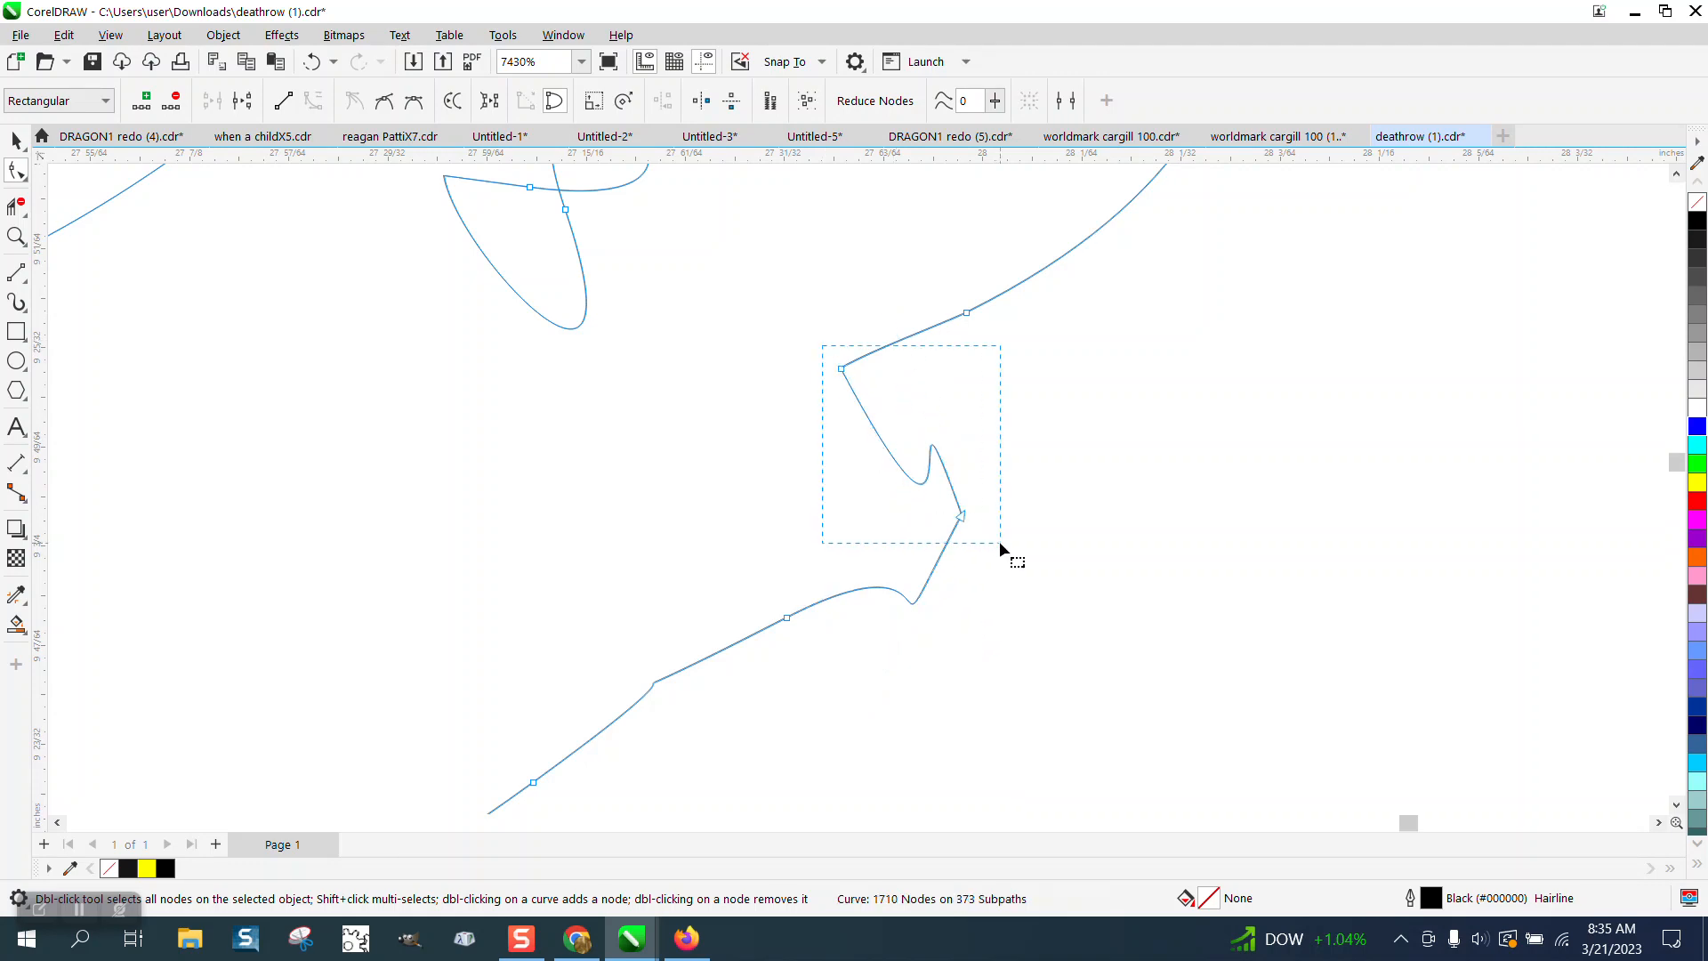
{"action": "right_click", "coordinate": [960, 515]}
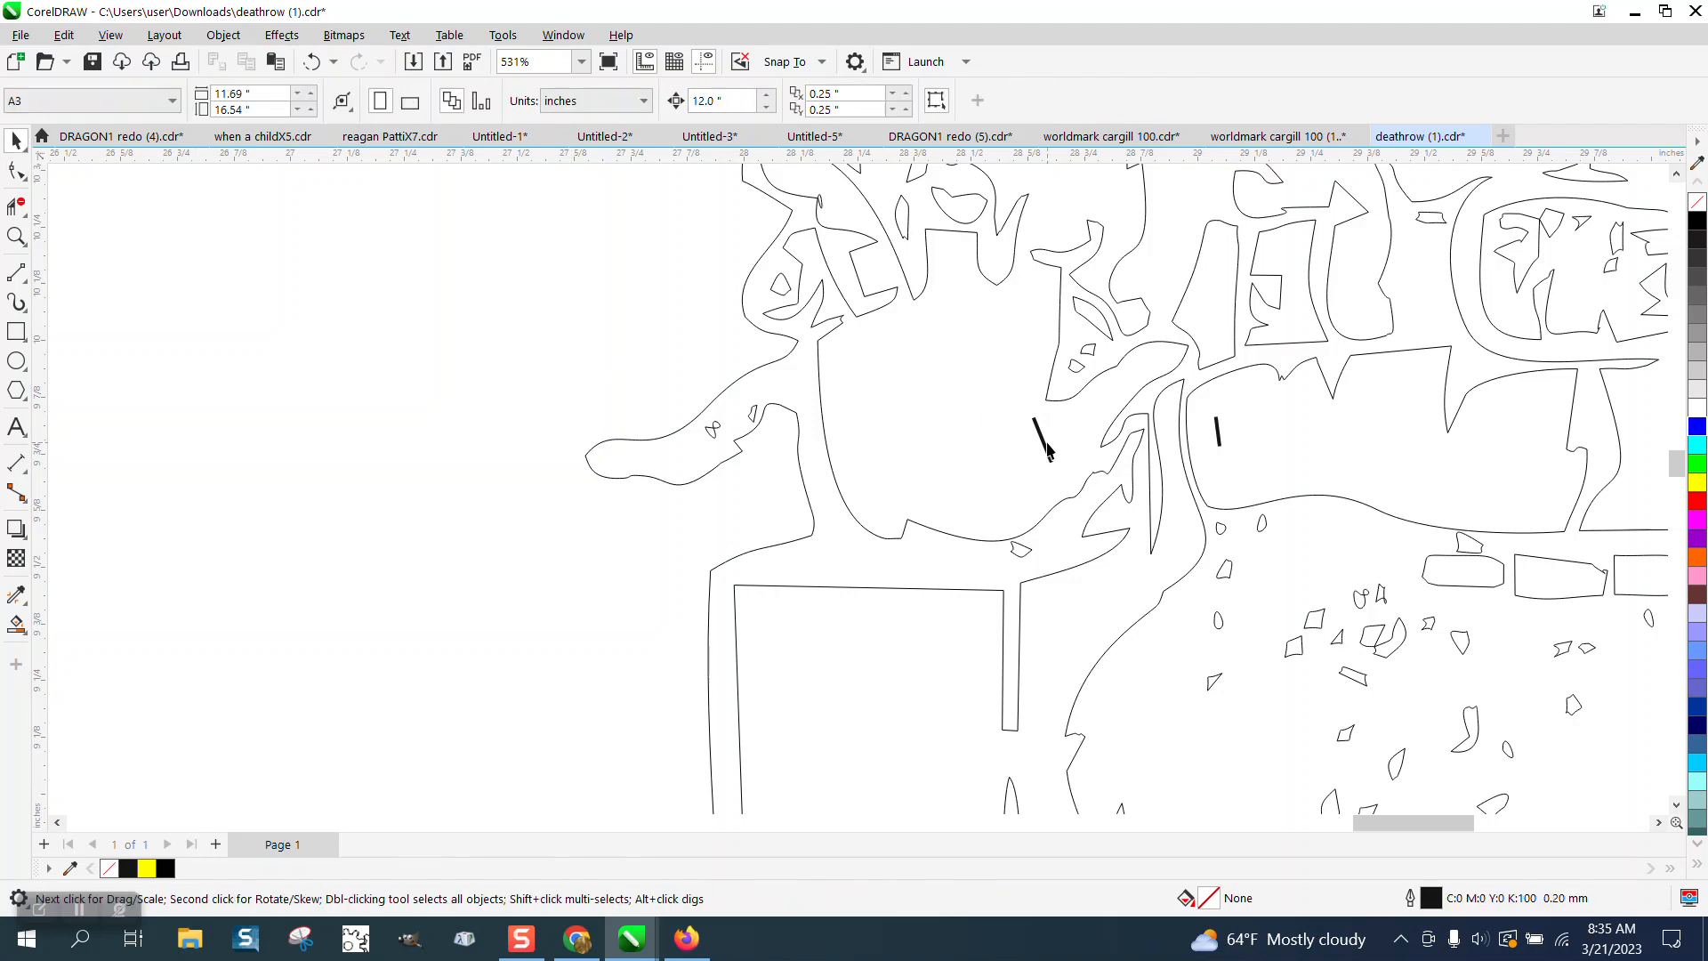
Step: Delete a leftover line fragment near the arm and zoom out
{"action": "left_click", "coordinate": [1038, 436]}
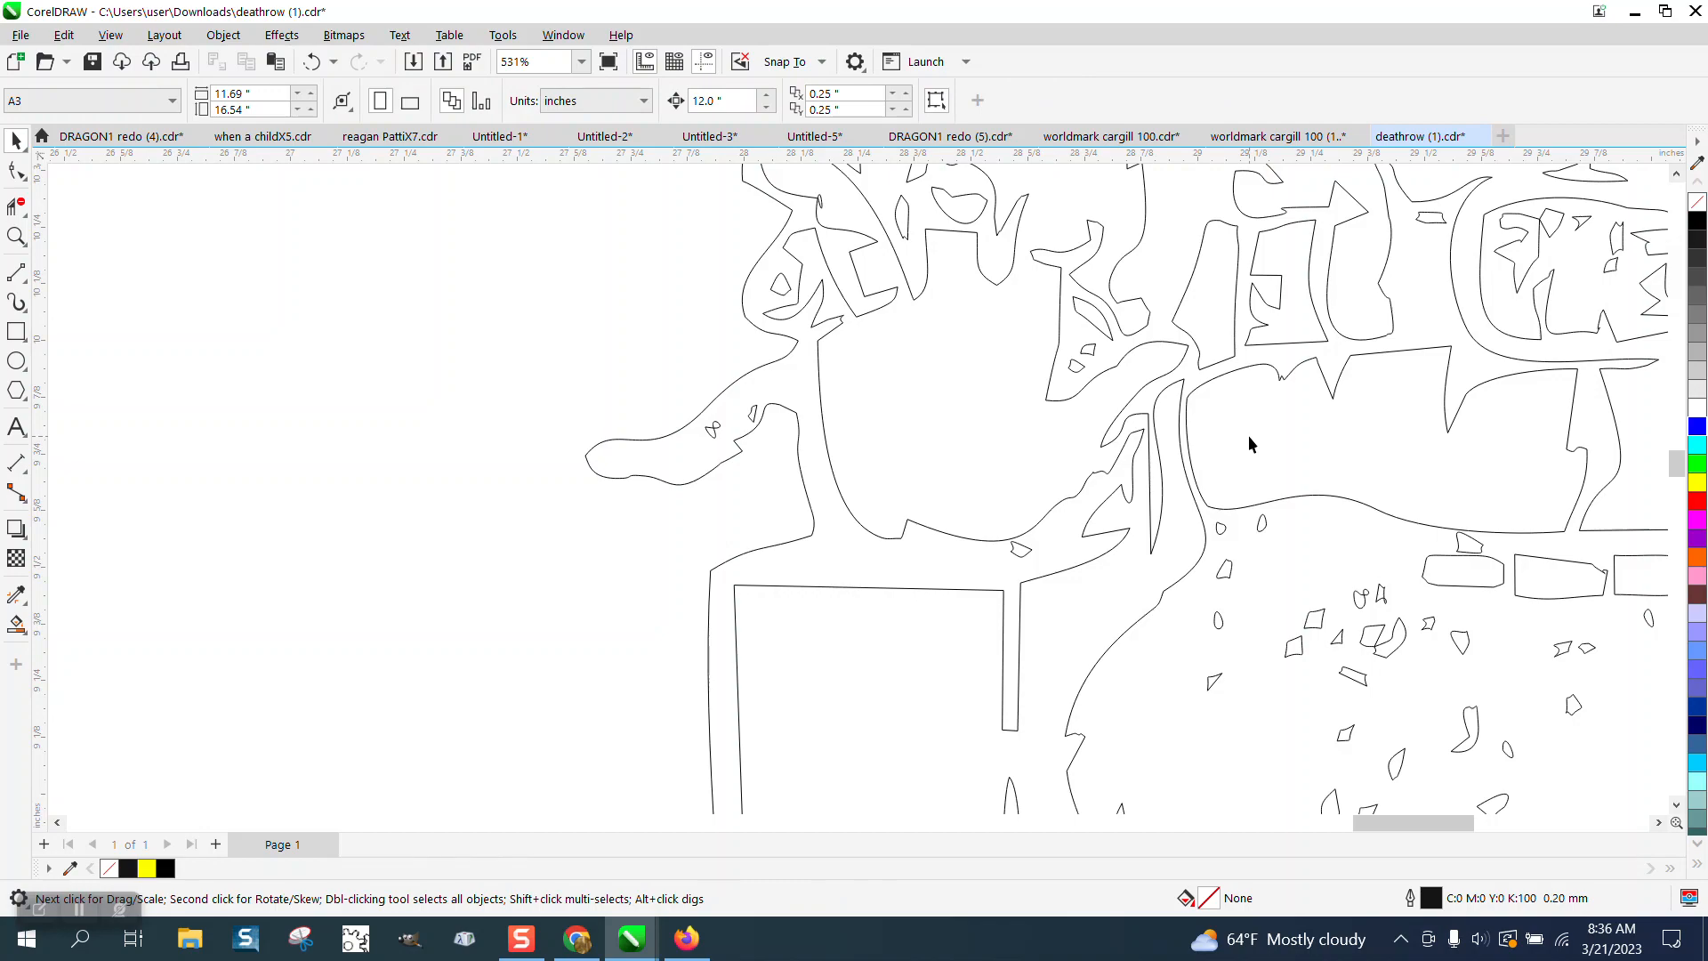
{"action": "scroll", "scroll_direction": "down", "scroll_amount": 3}
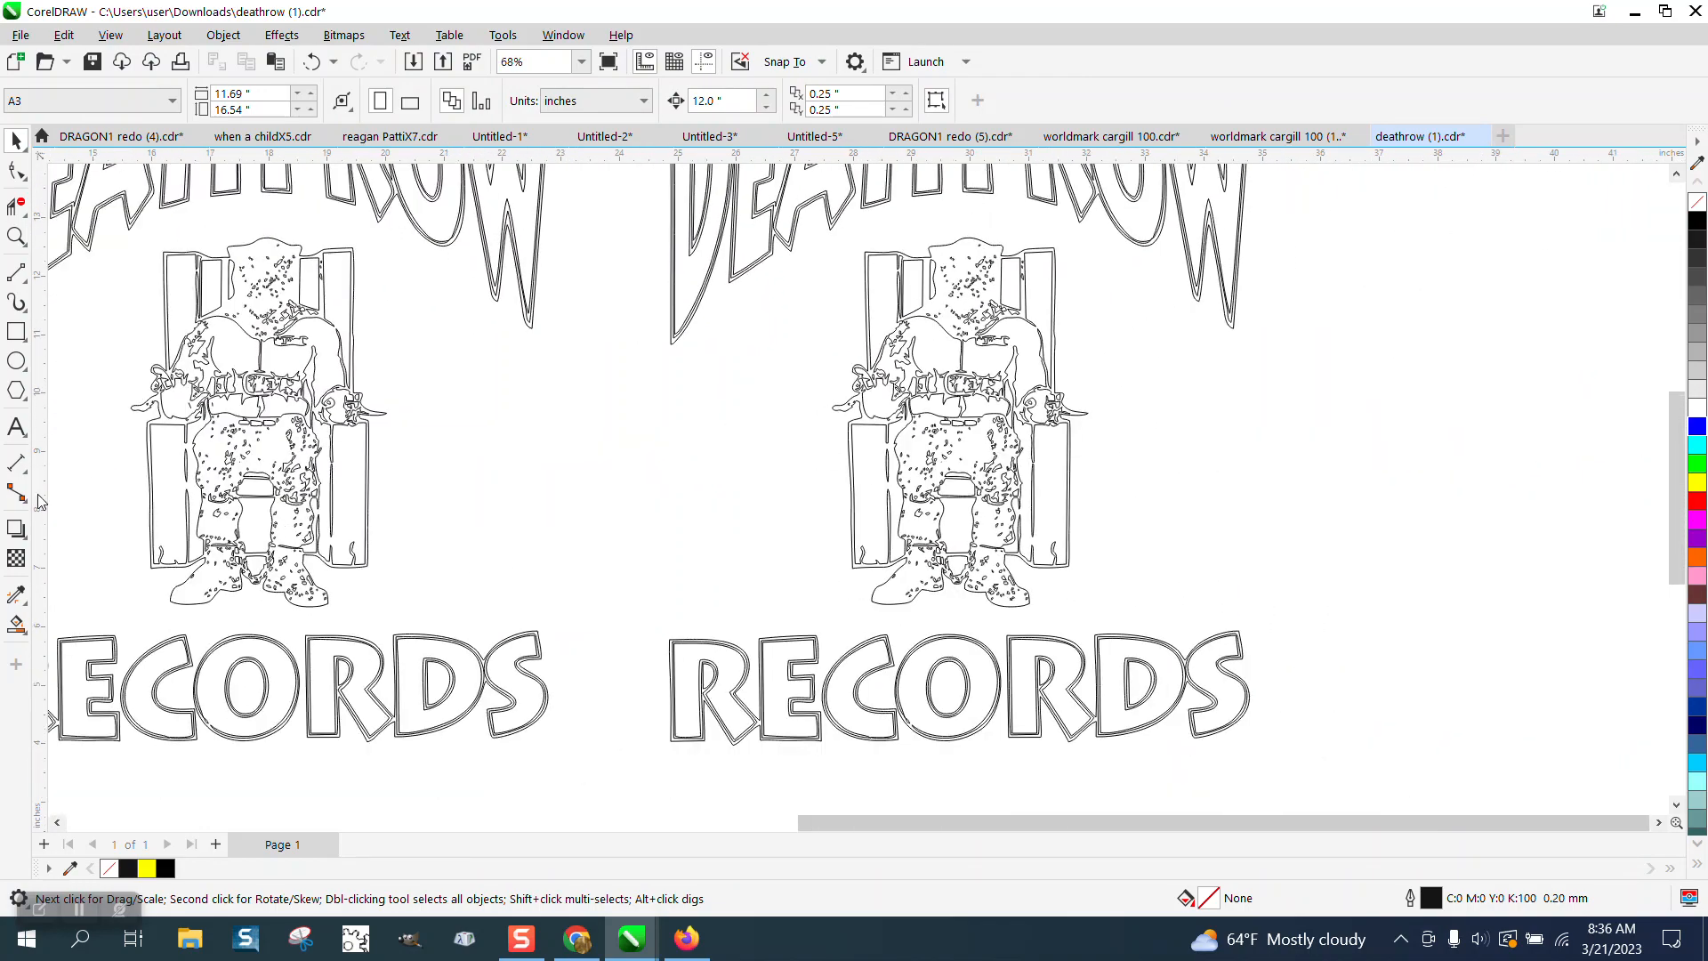
Step: Smart Fill the rightmost chair figure's enclosed regions black
{"action": "left_click", "coordinate": [16, 624]}
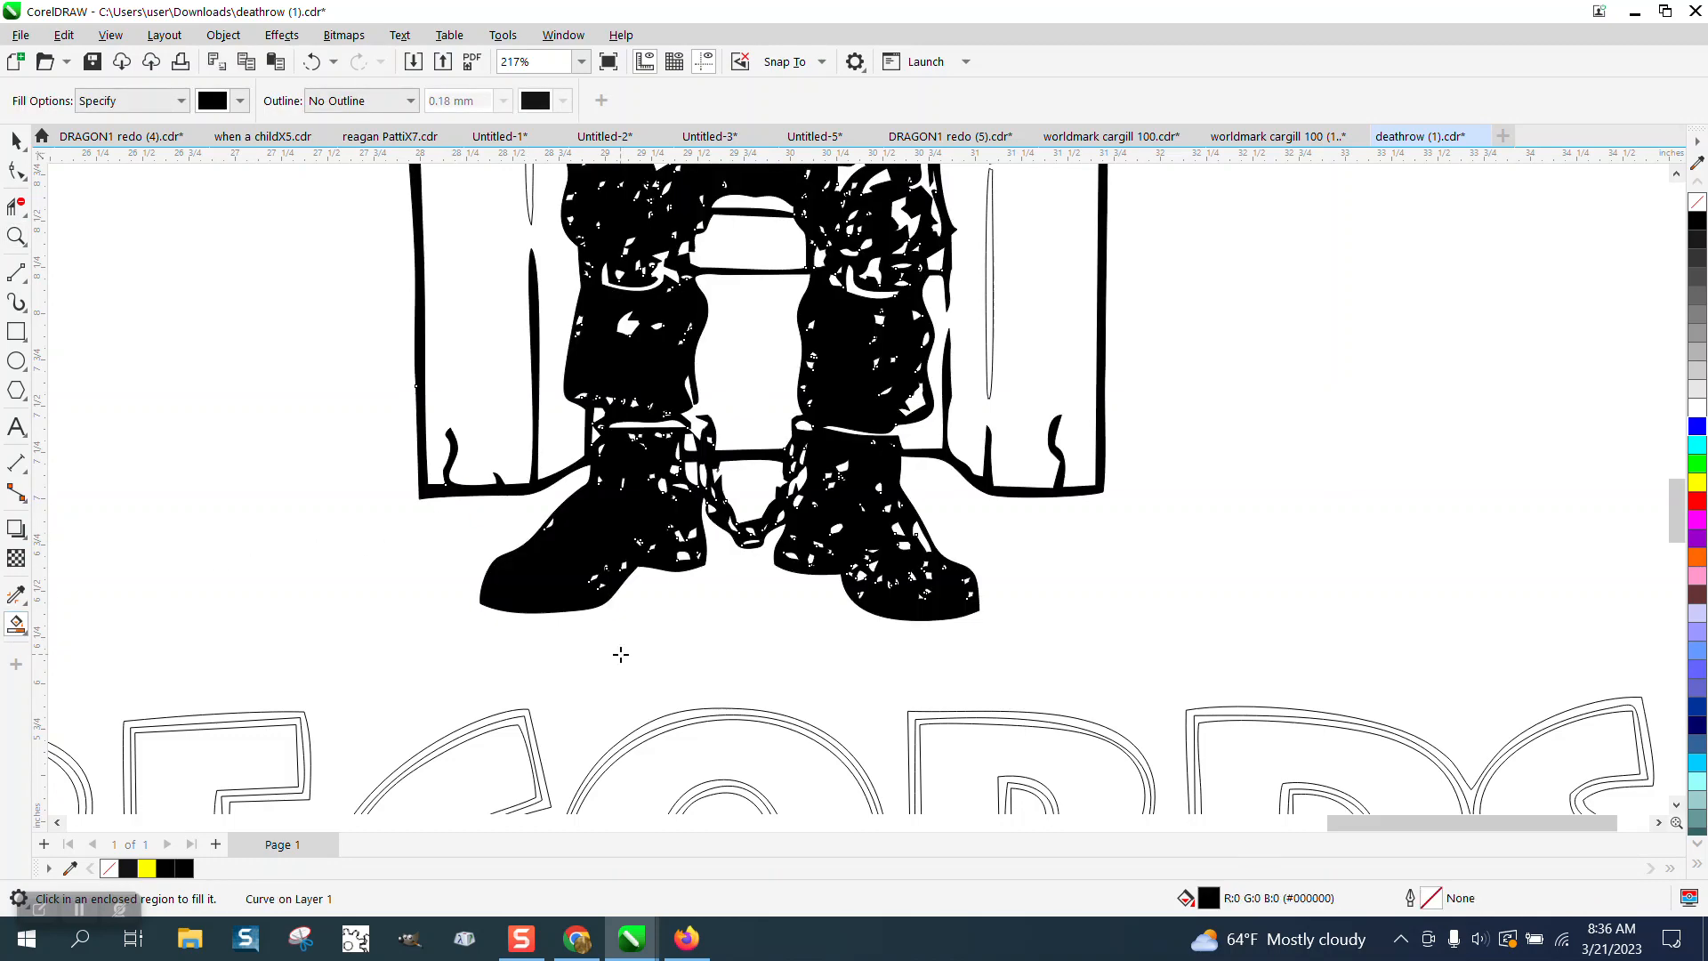
{"action": "scroll", "scroll_direction": "down", "scroll_amount": 3}
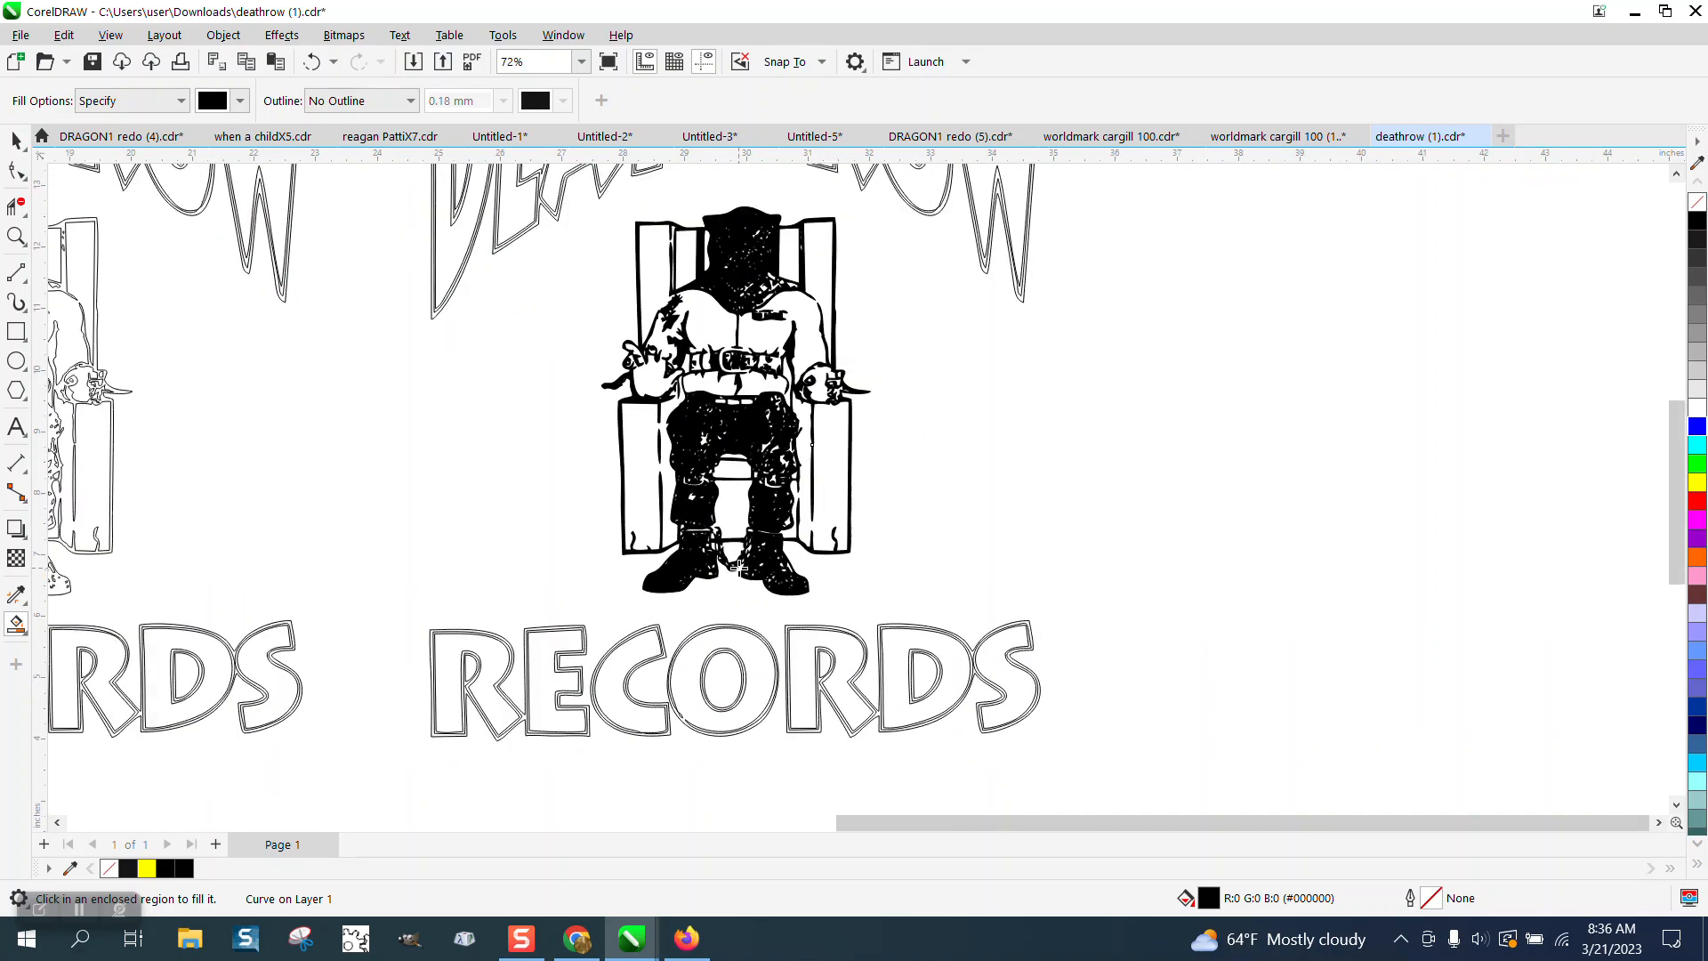
{"action": "left_click", "coordinate": [16, 236]}
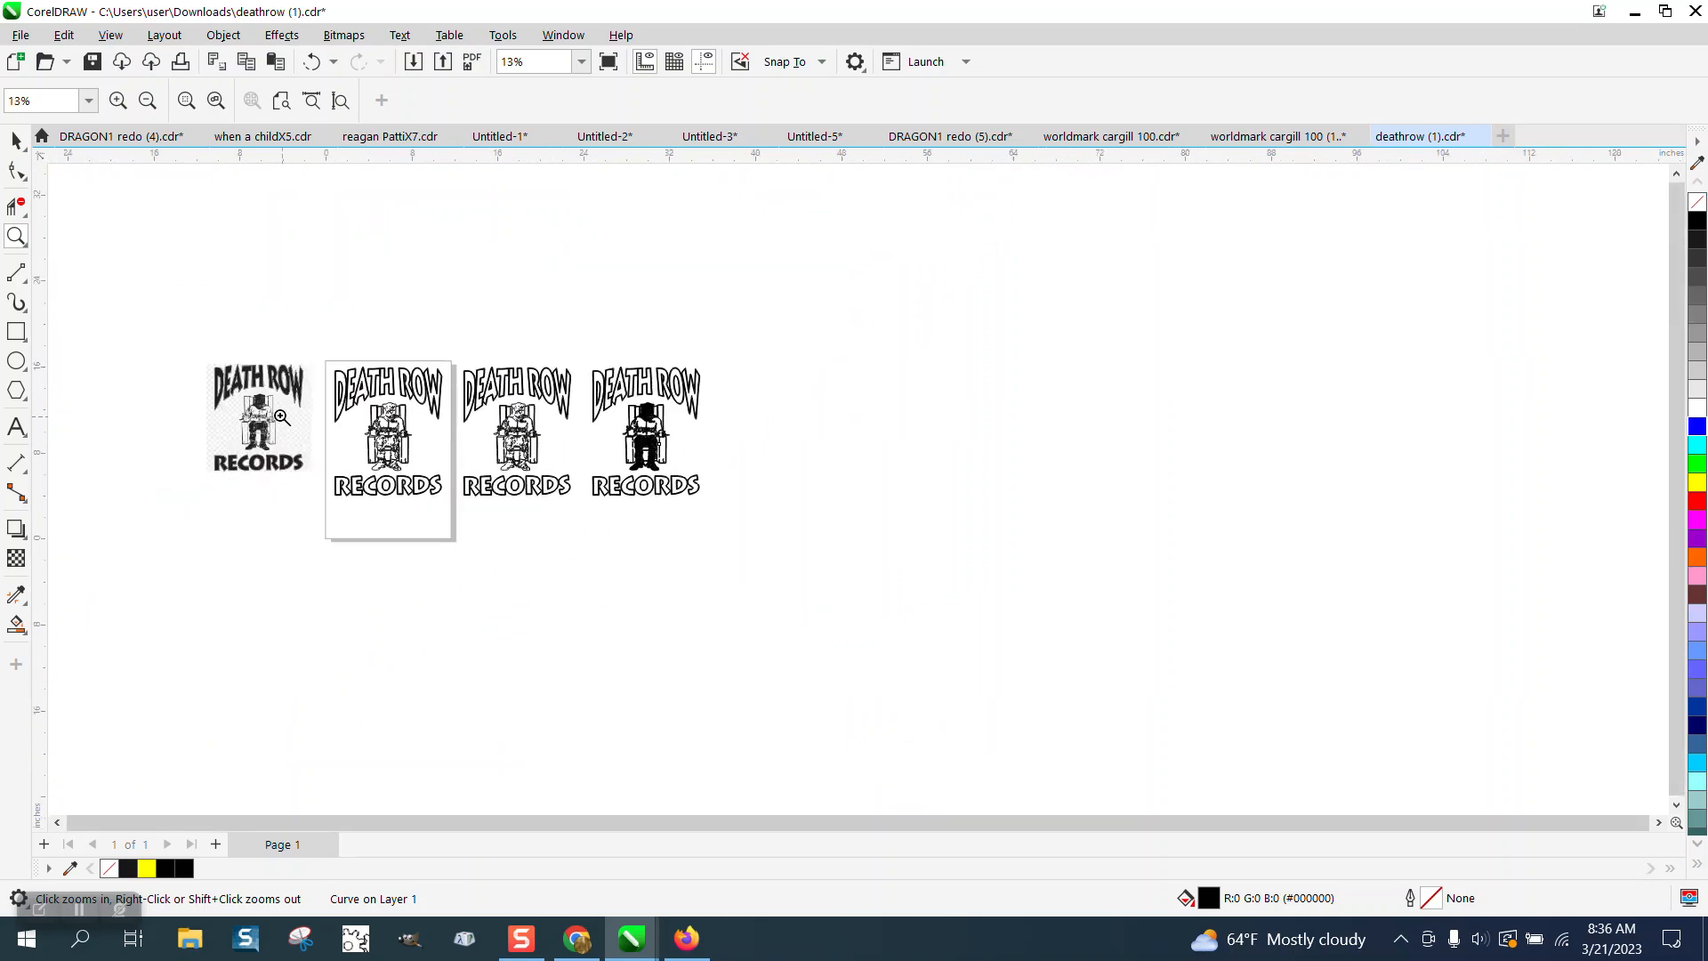
Step: Compare the original with the copy, then zoom into the DEATH ROW lettering
{"action": "left_click", "coordinate": [281, 418]}
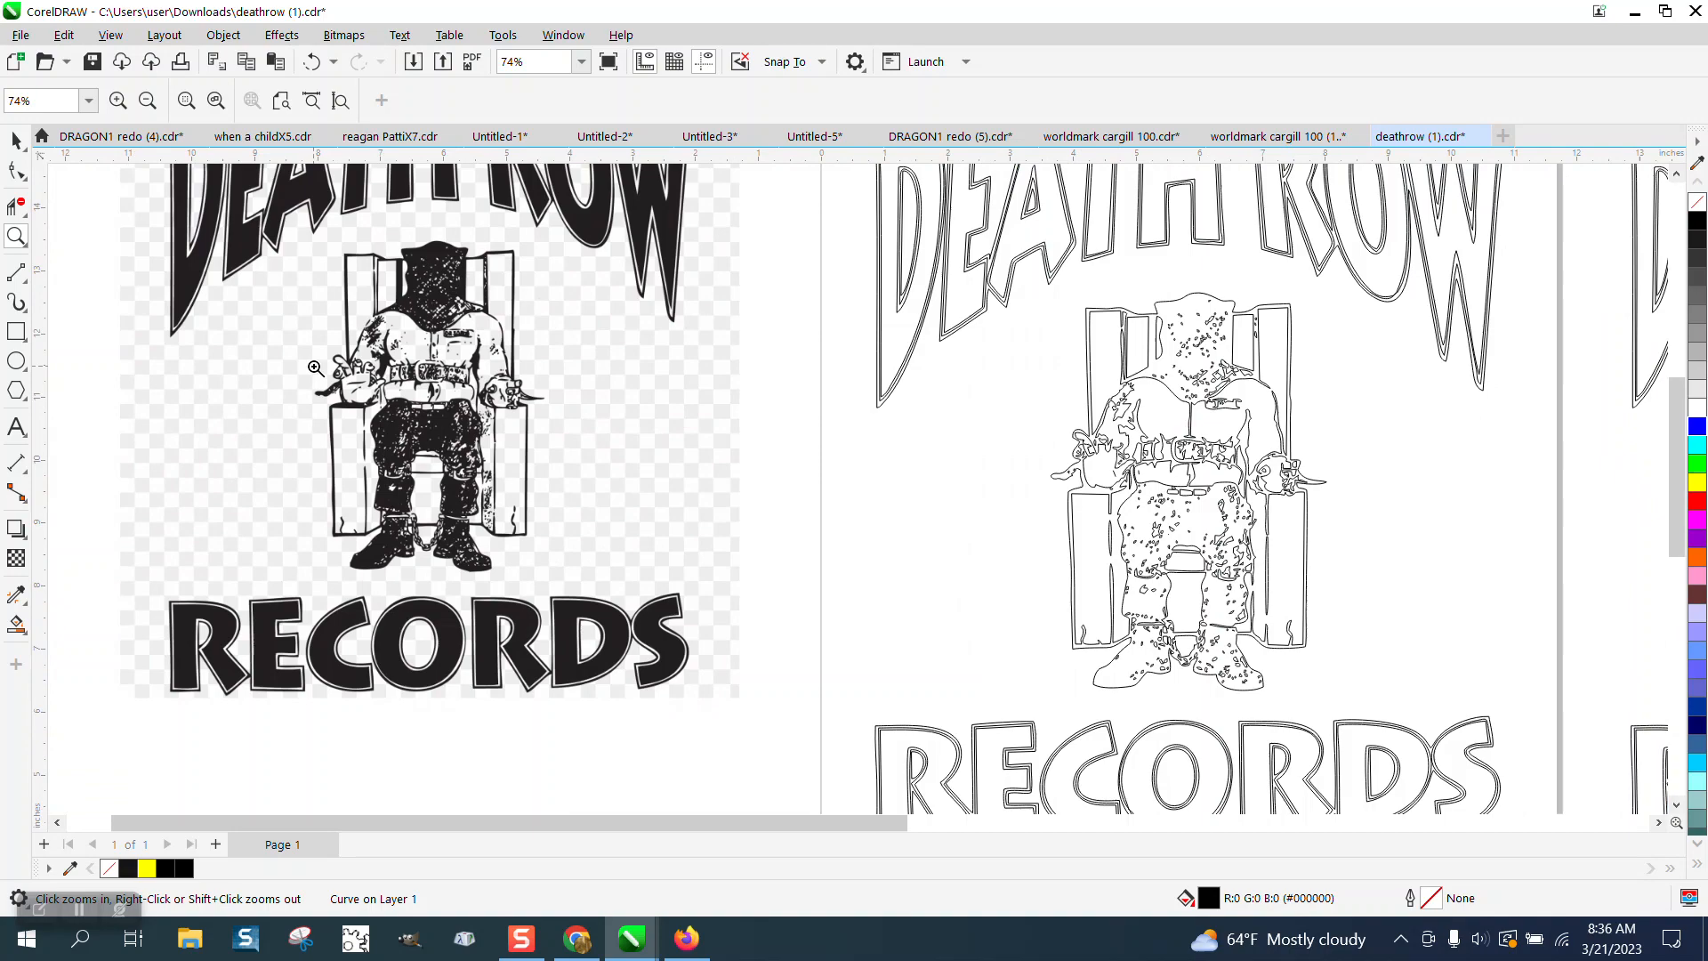
{"action": "left_click", "coordinate": [314, 365]}
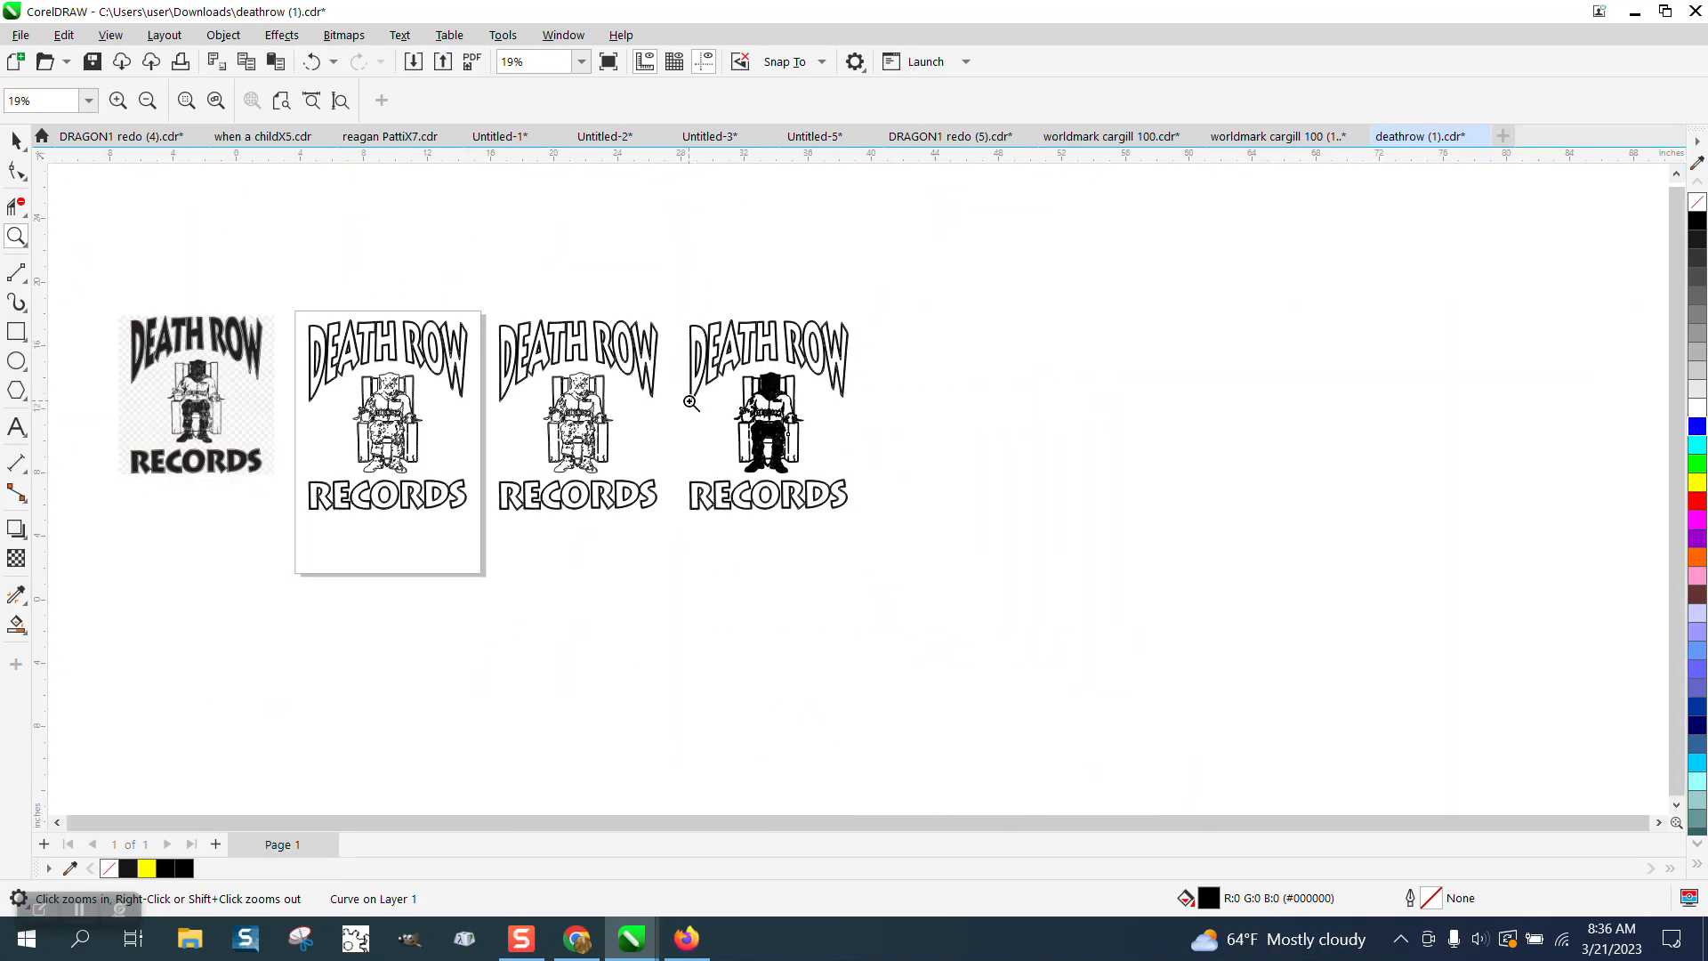
{"action": "left_click", "coordinate": [689, 402]}
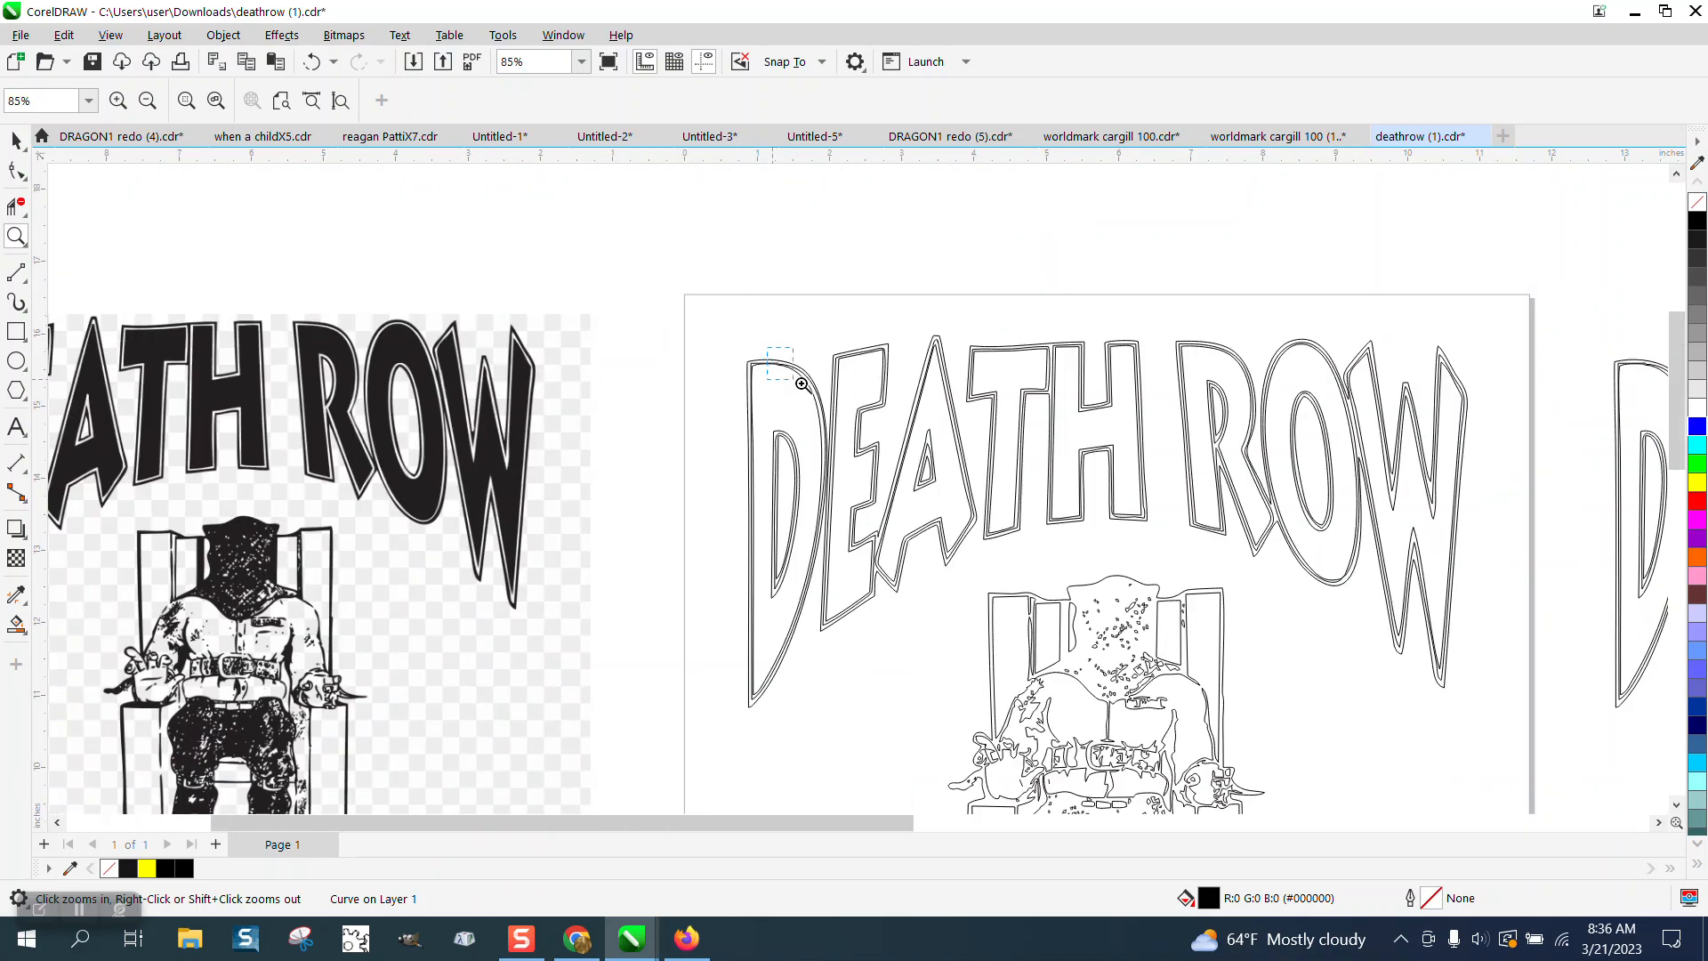
{"action": "left_click", "coordinate": [801, 383]}
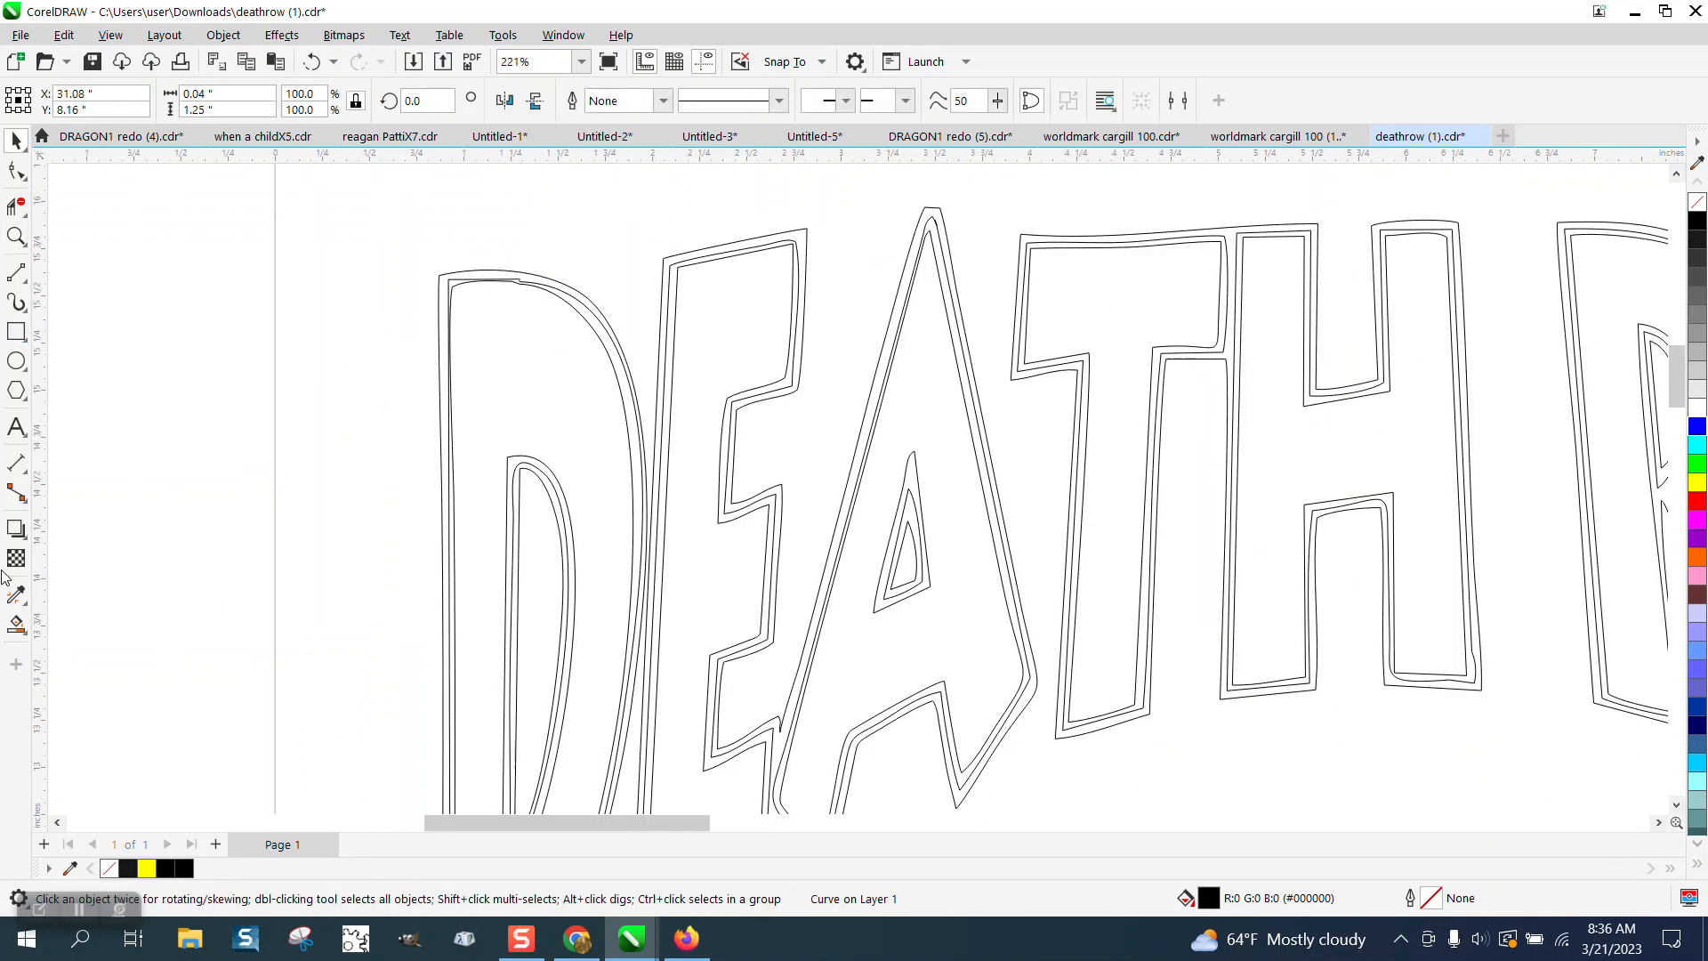
{"action": "left_click", "coordinate": [533, 490]}
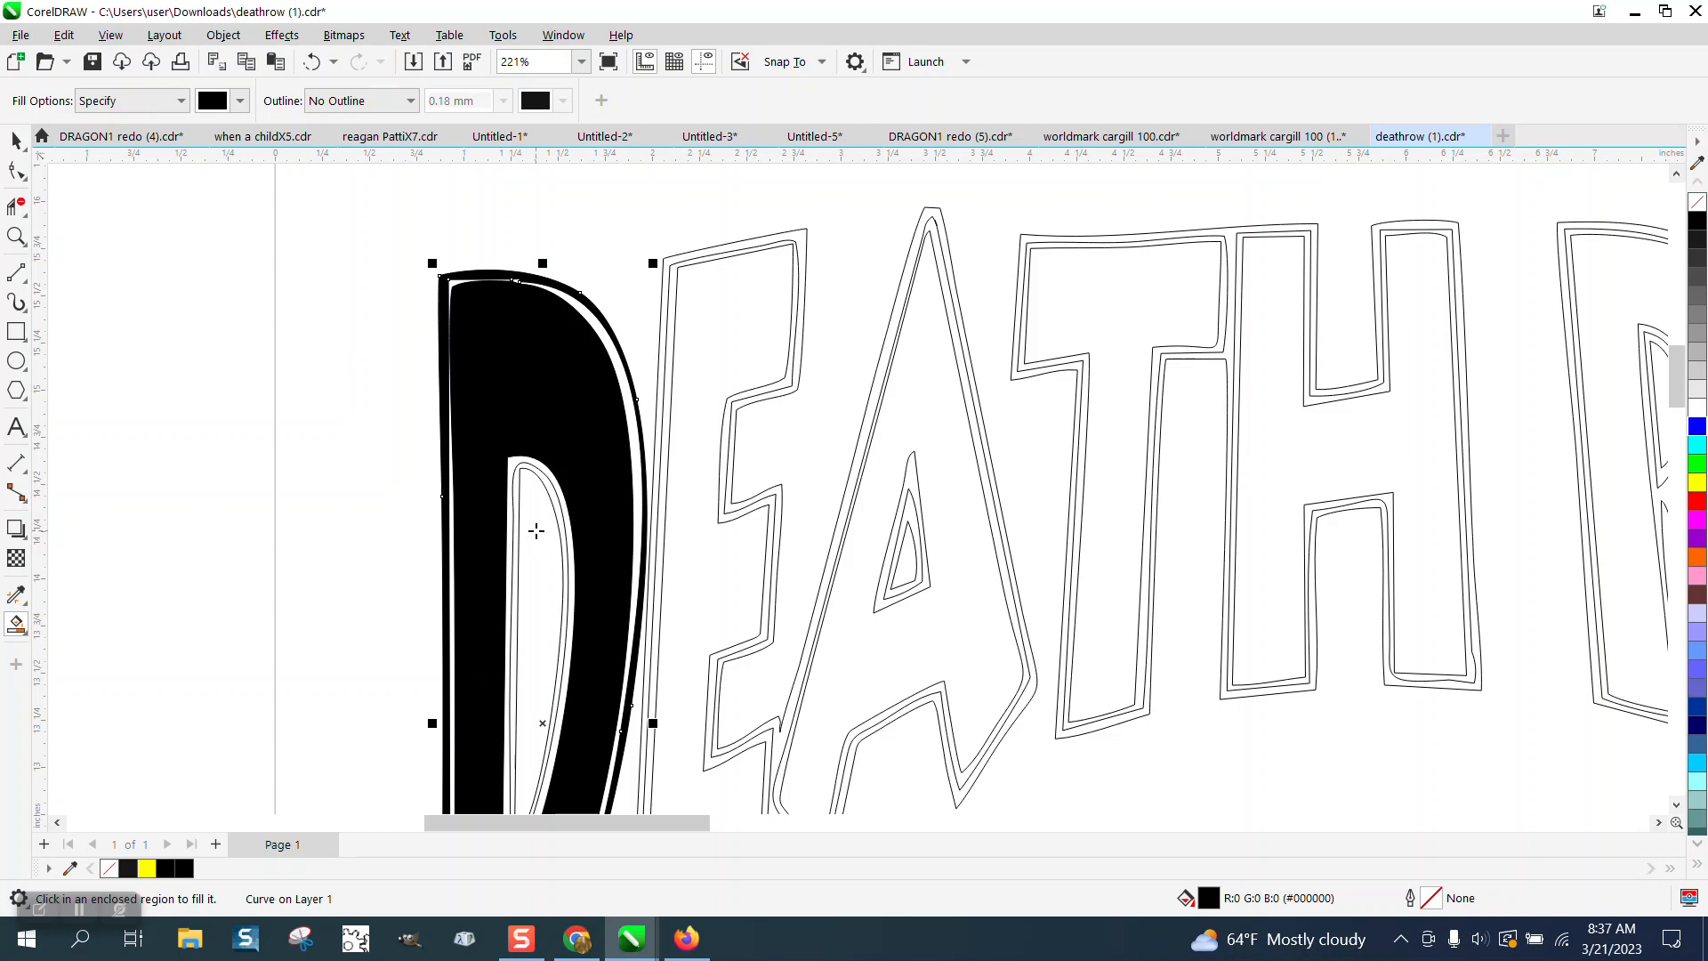
{"action": "left_click", "coordinate": [533, 545]}
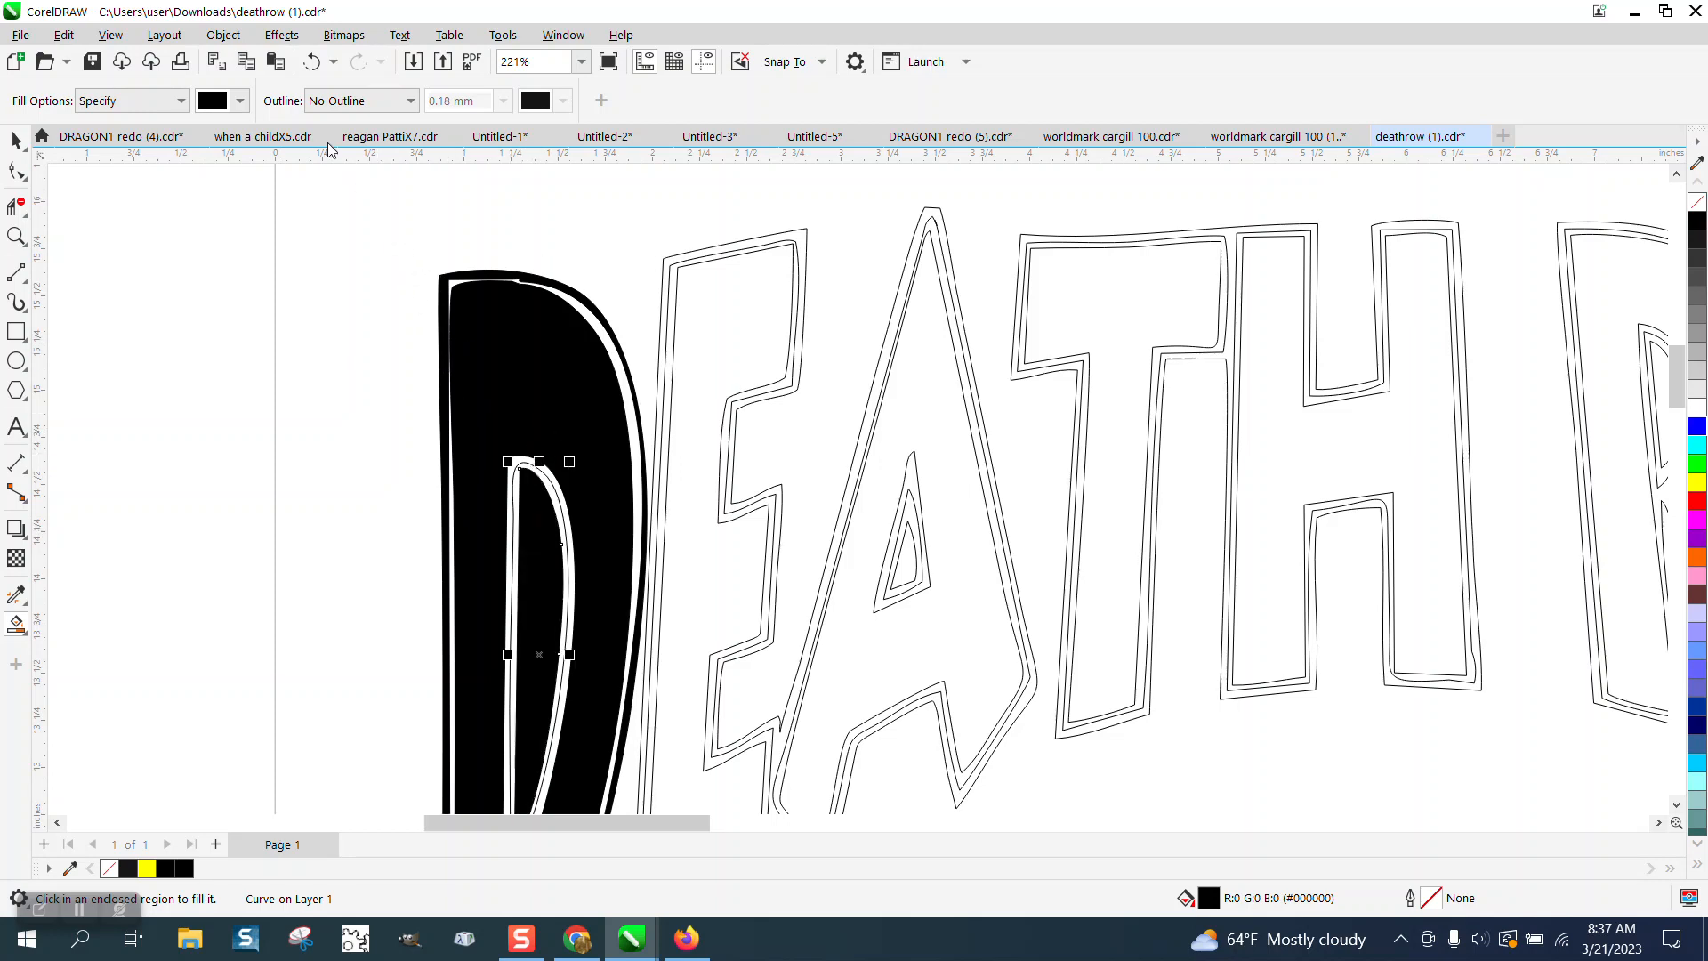
{"action": "left_click", "coordinate": [314, 61]}
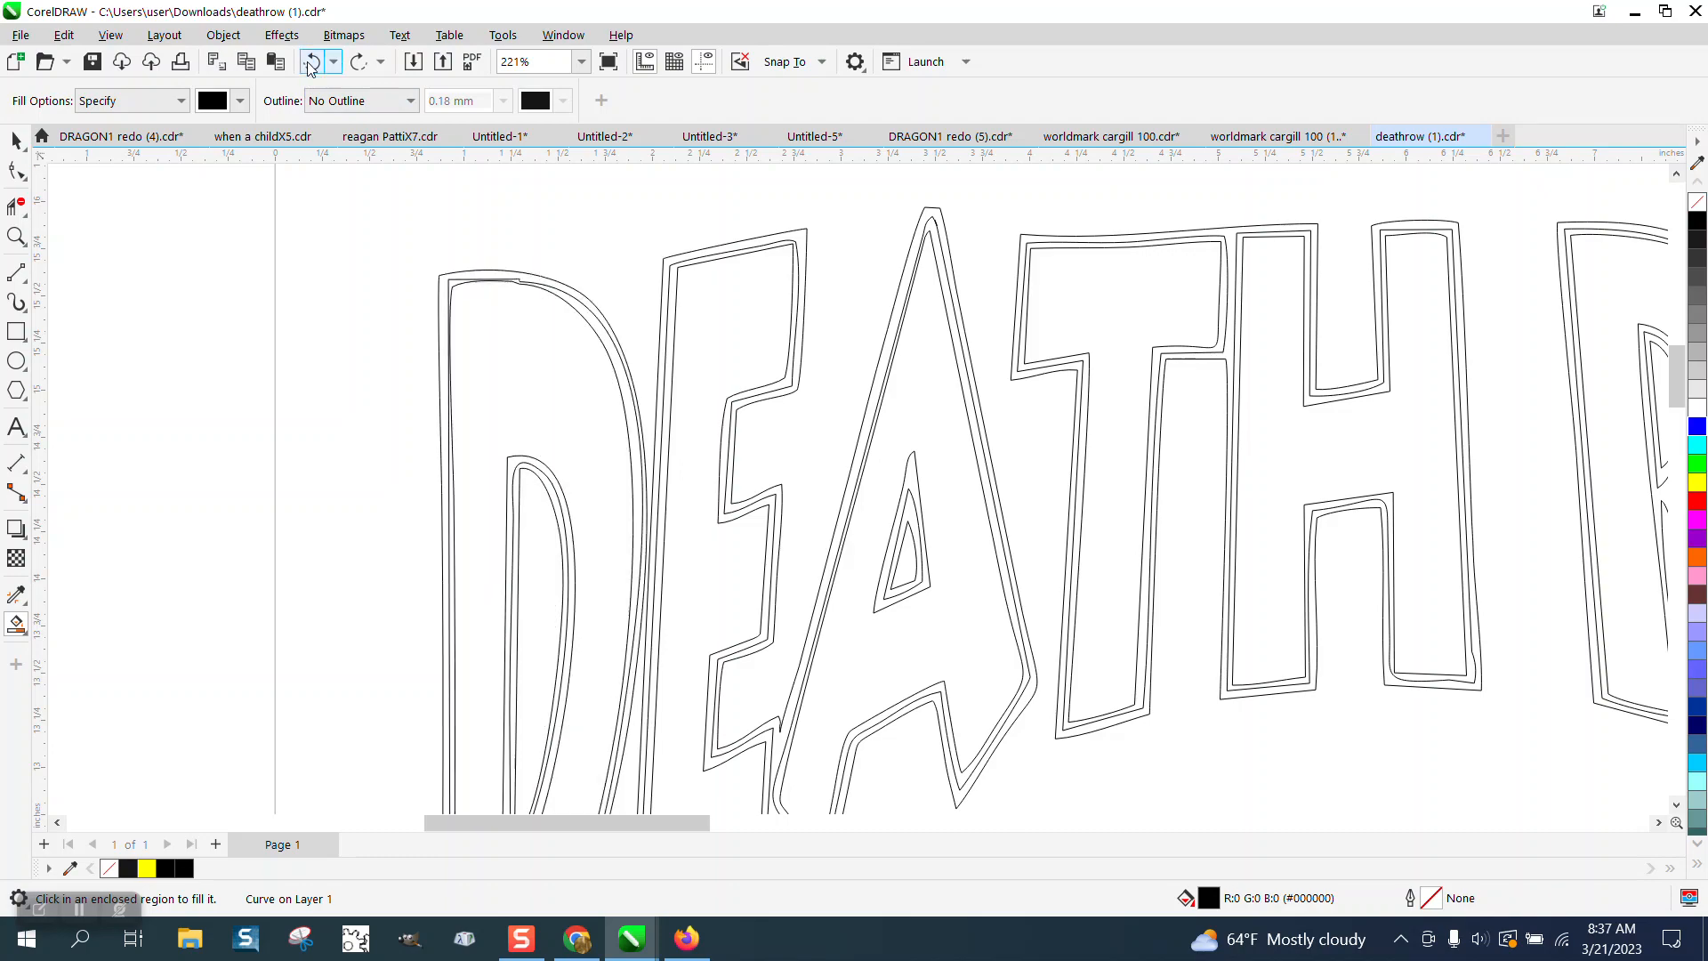